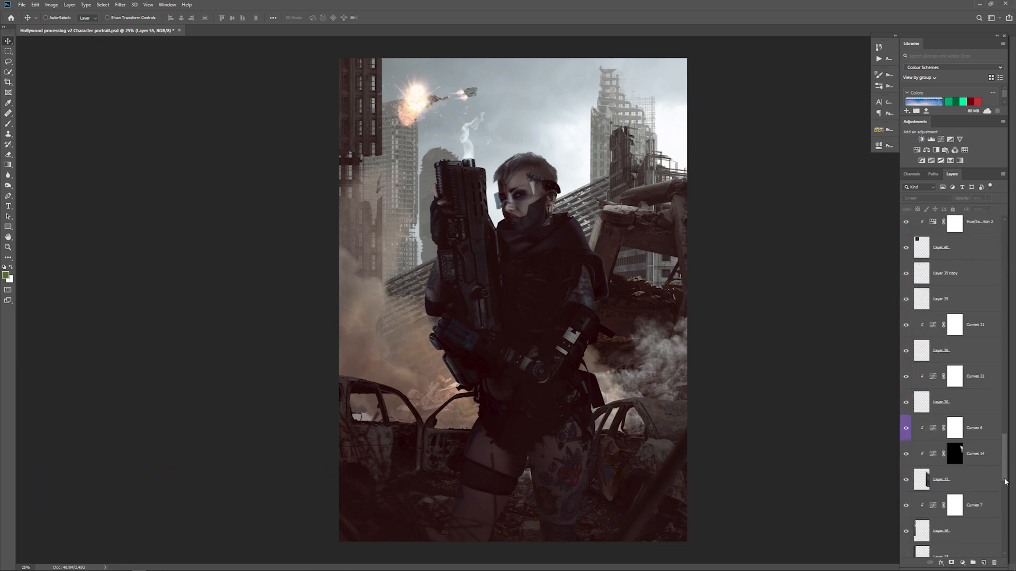
Apply a 3.9-pixel Gaussian Blur to the layer
scroll("down", 3)
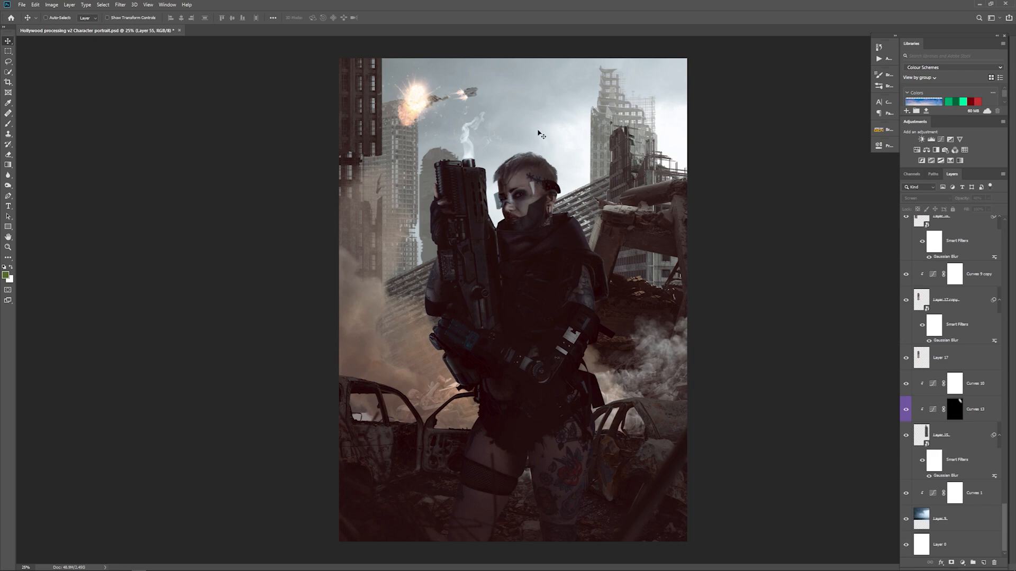
mouse_move(602, 132)
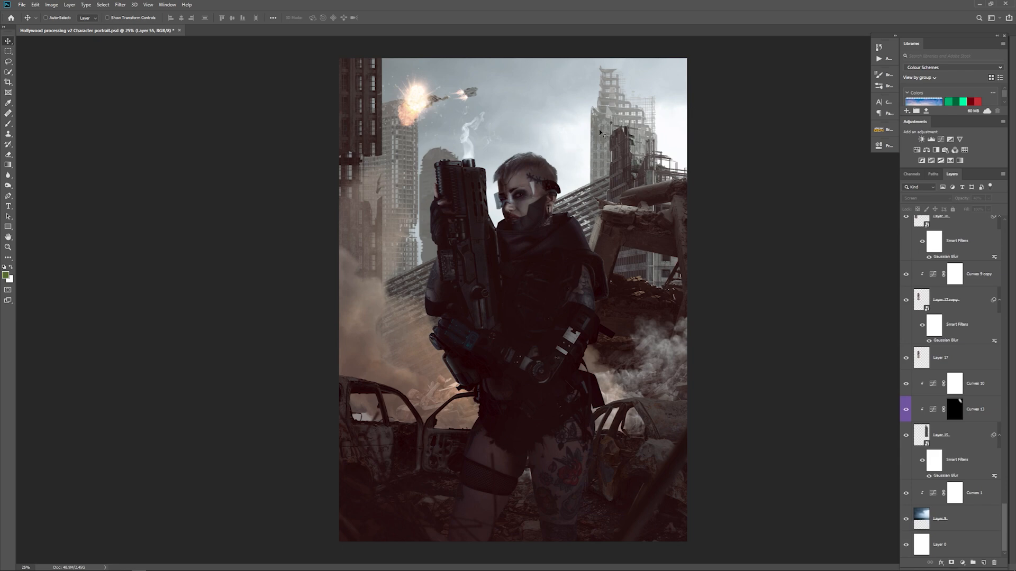
mouse_move(678, 105)
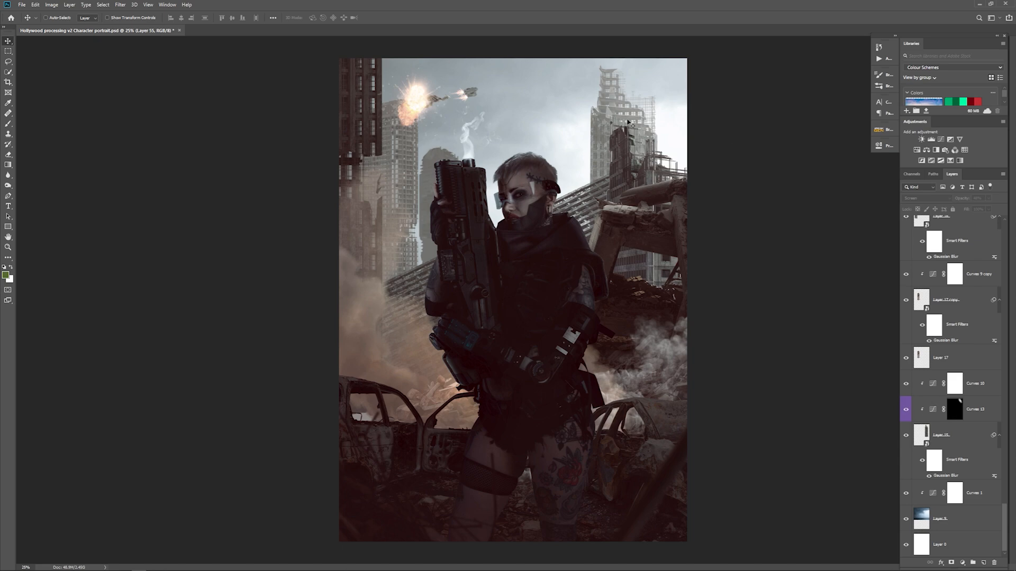
mouse_move(606, 141)
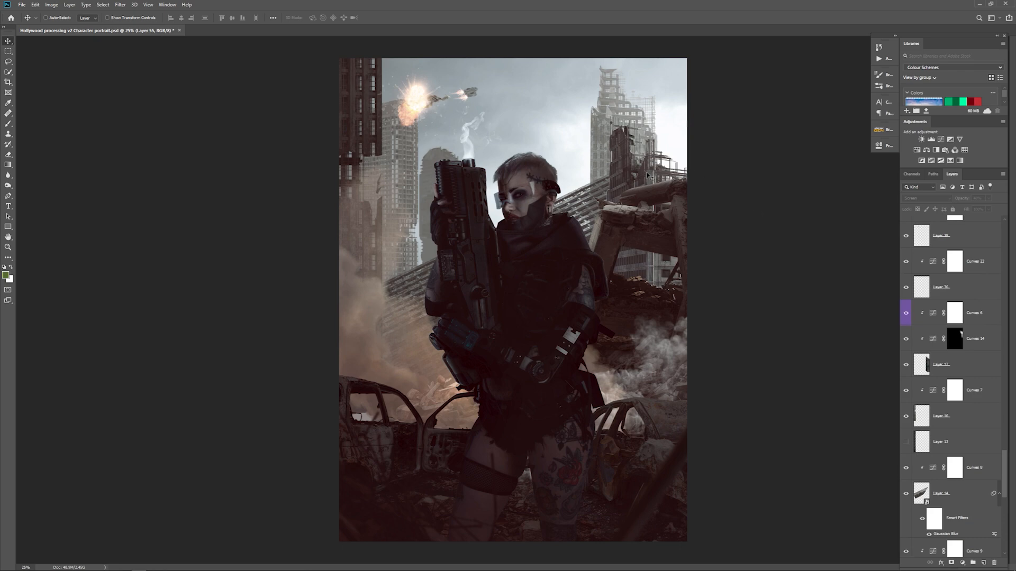
mouse_move(958, 346)
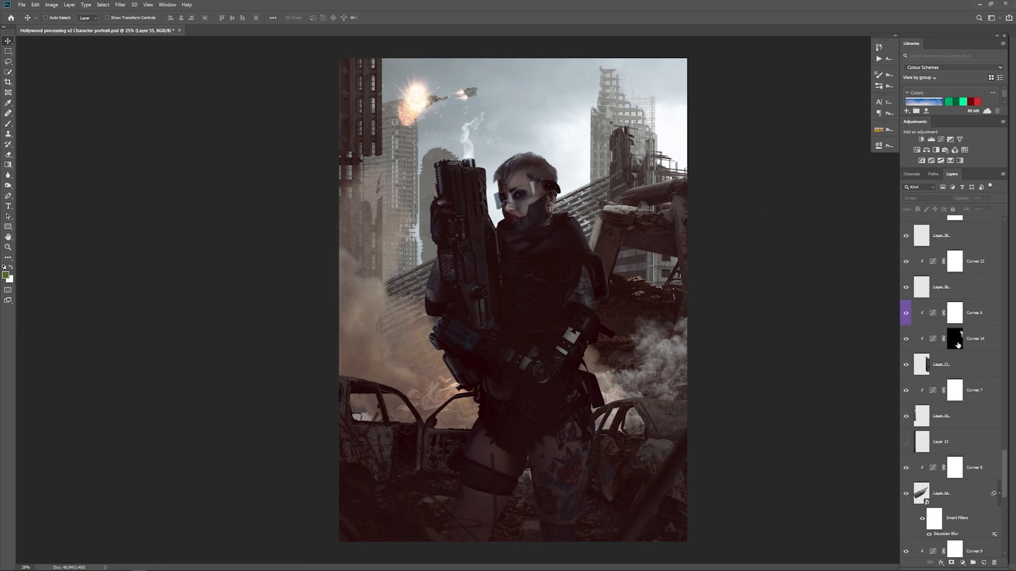
mouse_move(955, 338)
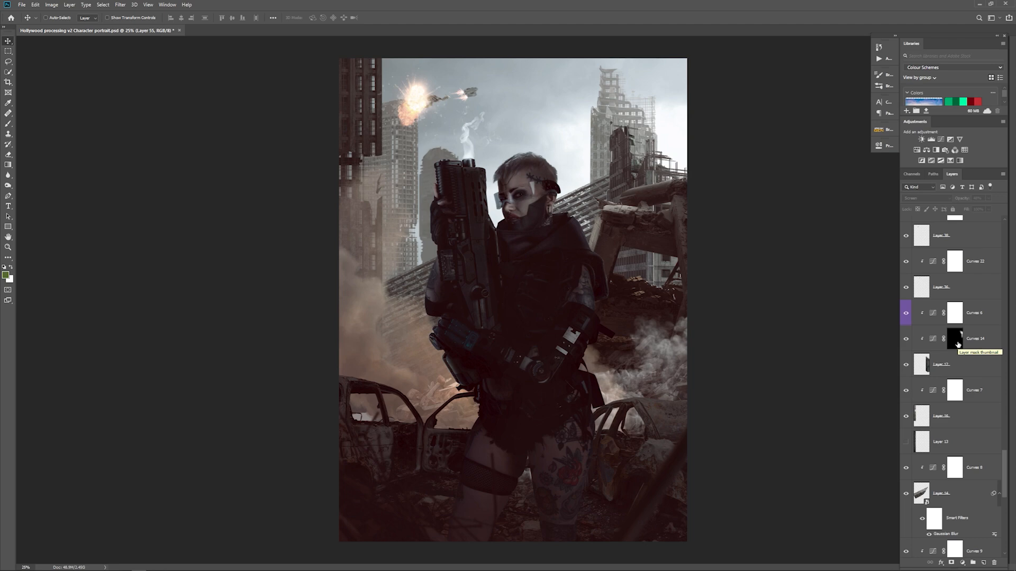
scroll("down", 3)
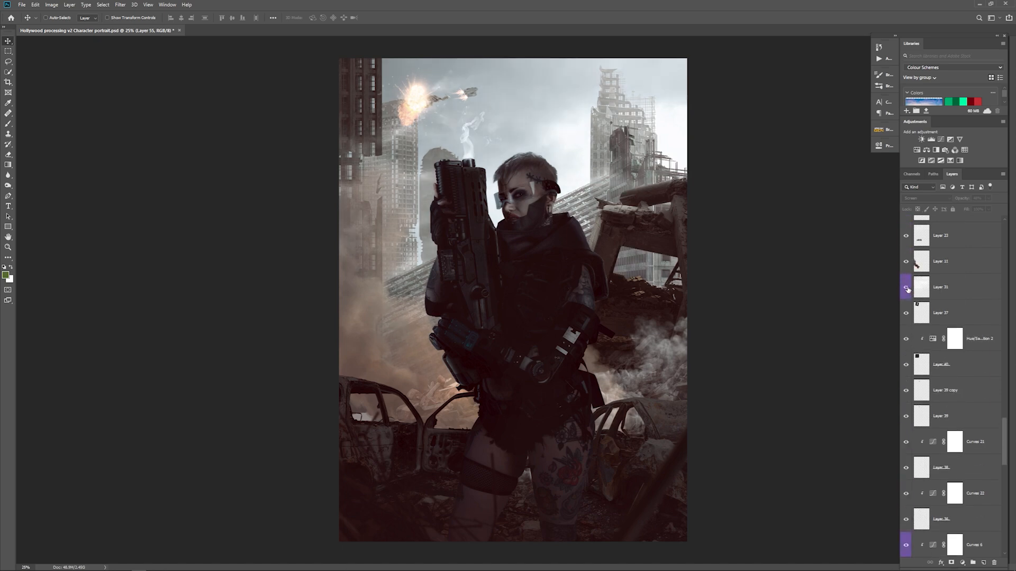
mouse_move(906, 289)
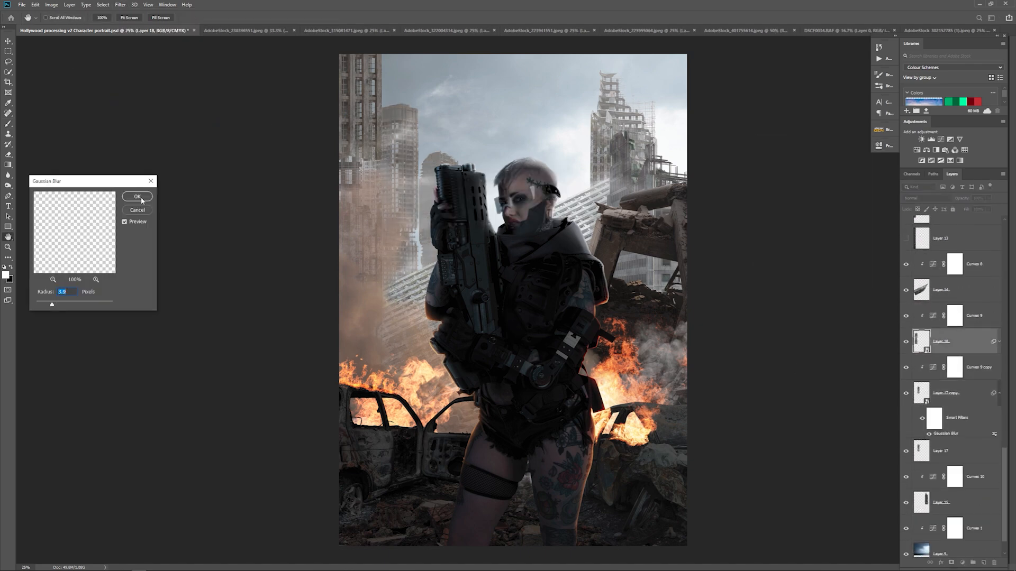
left_click(137, 197)
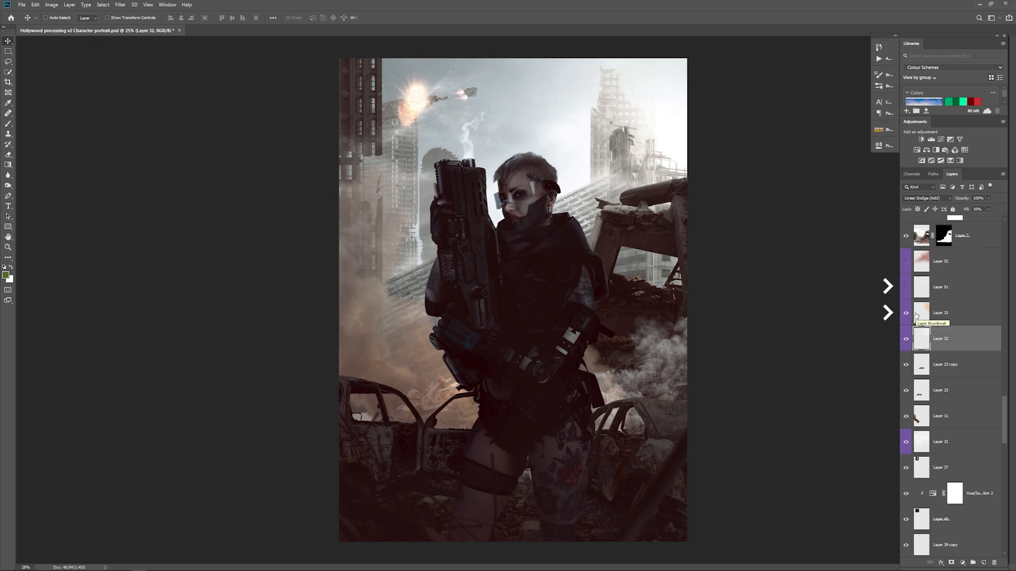
mouse_move(964, 312)
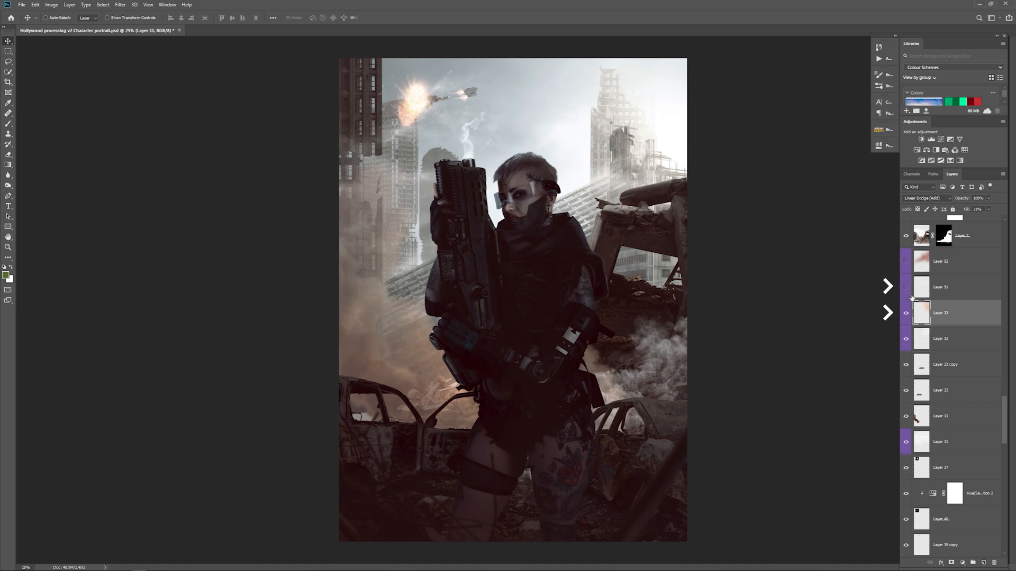
left_click(952, 287)
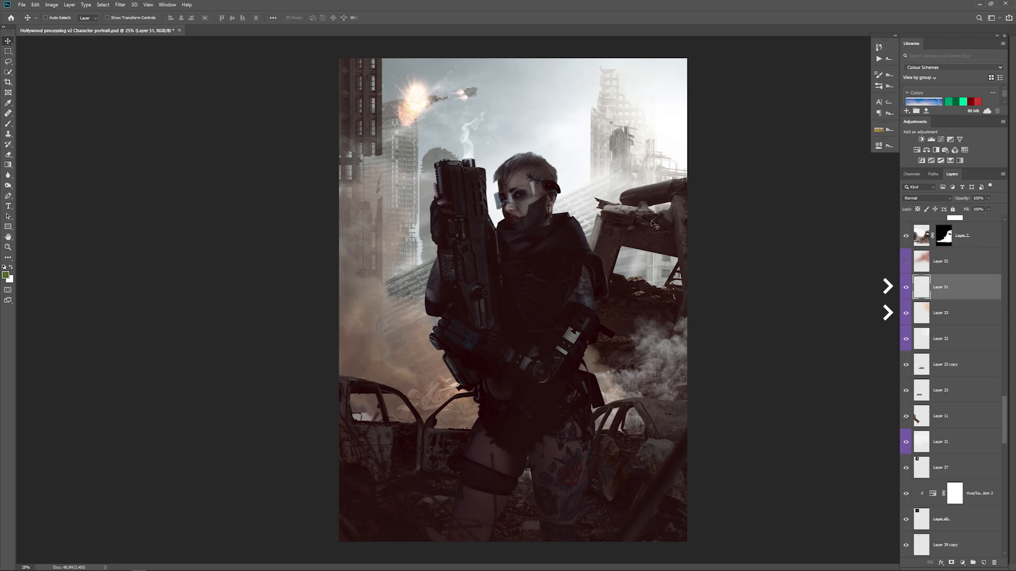
mouse_move(634, 275)
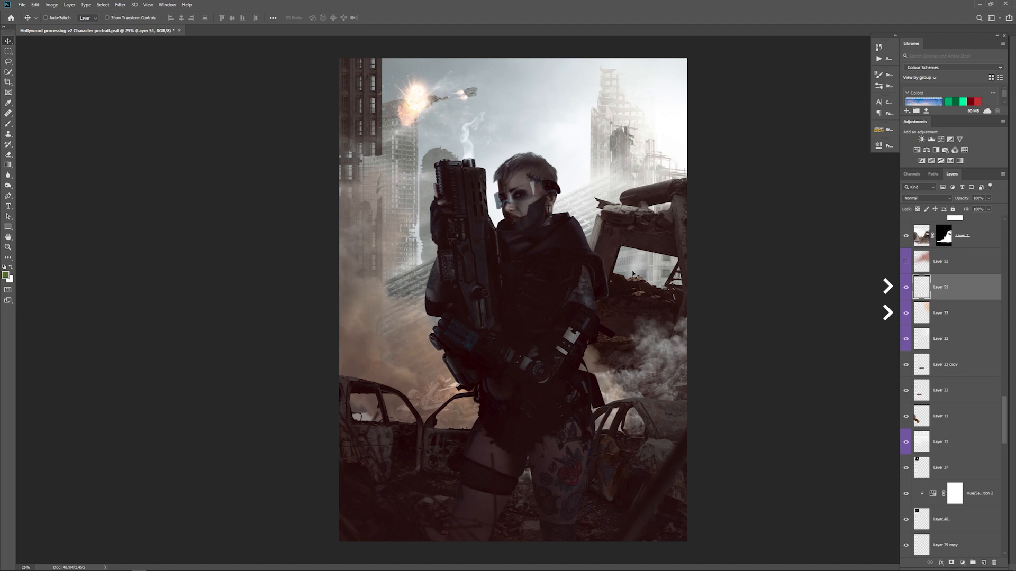
mouse_move(662, 184)
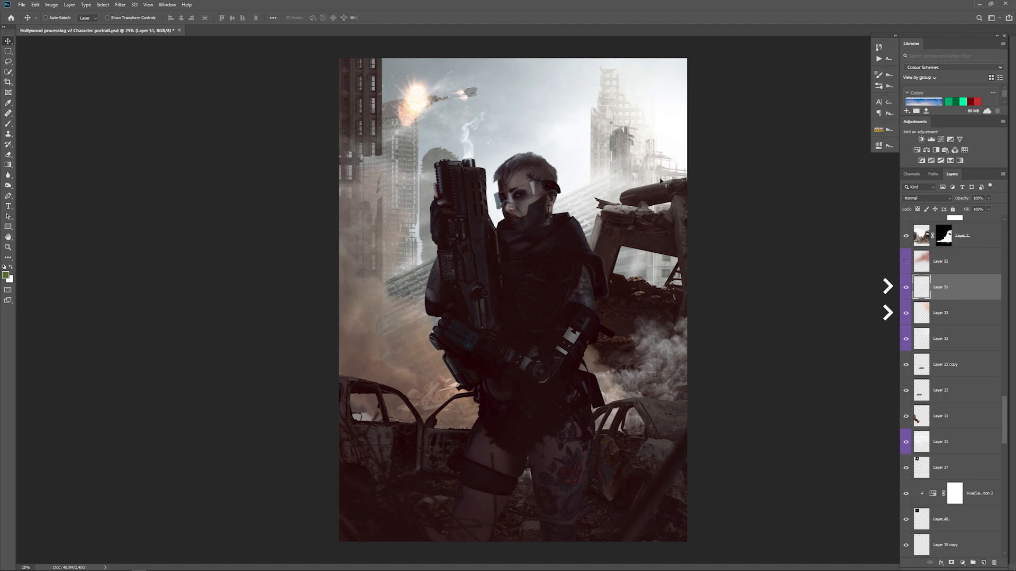
mouse_move(628, 183)
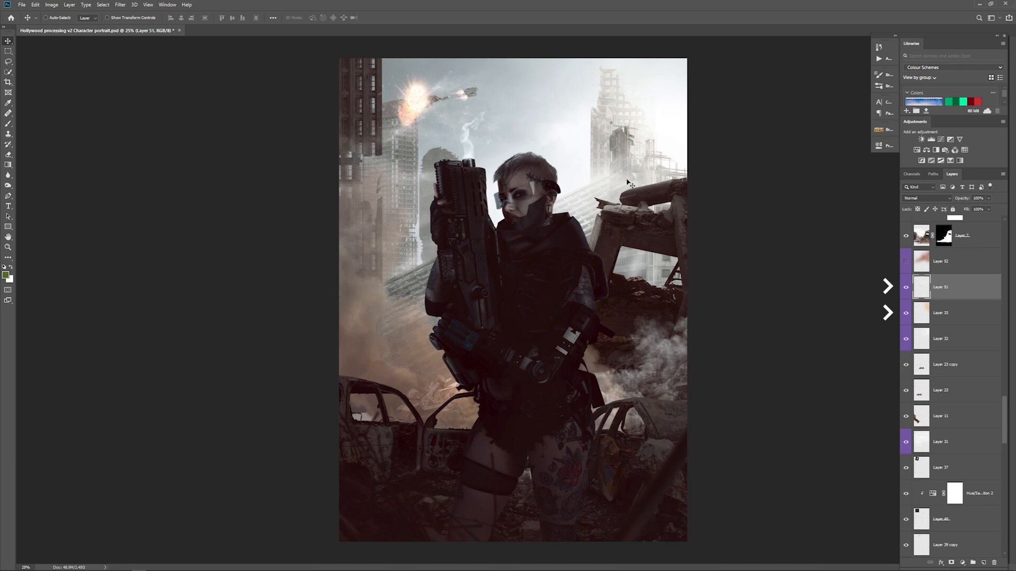
mouse_move(635, 159)
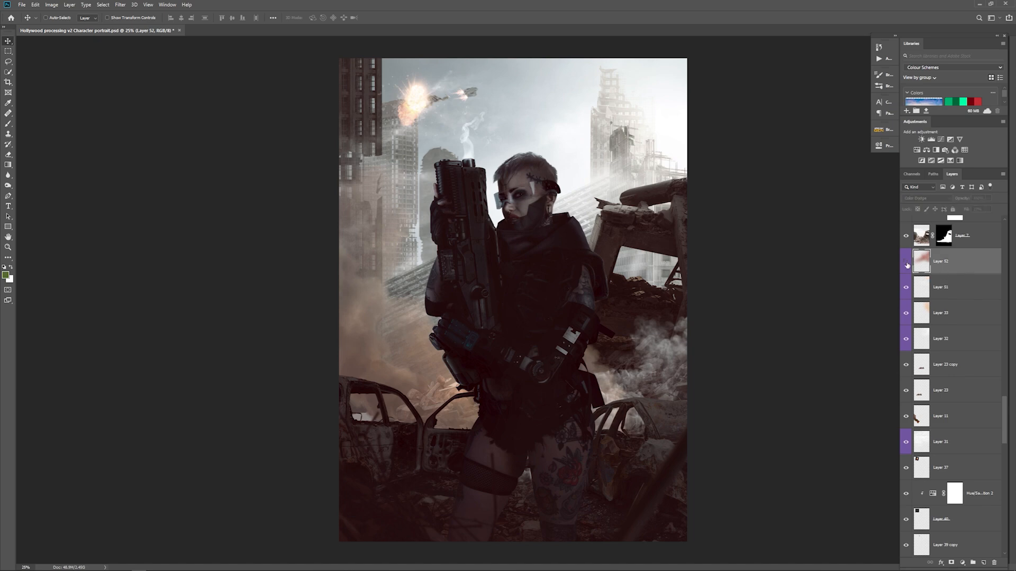
left_click(906, 263)
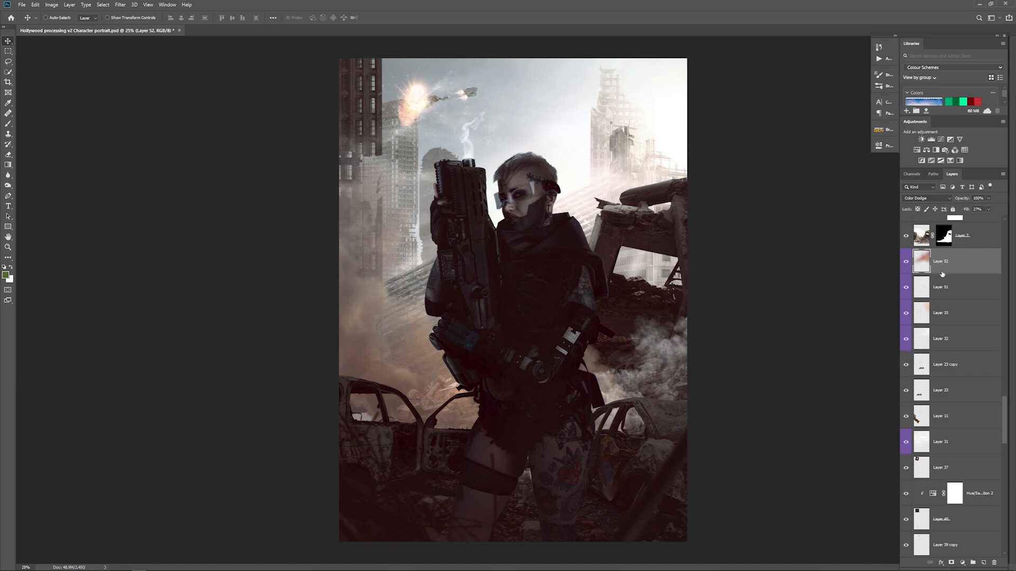
scroll("down", 3)
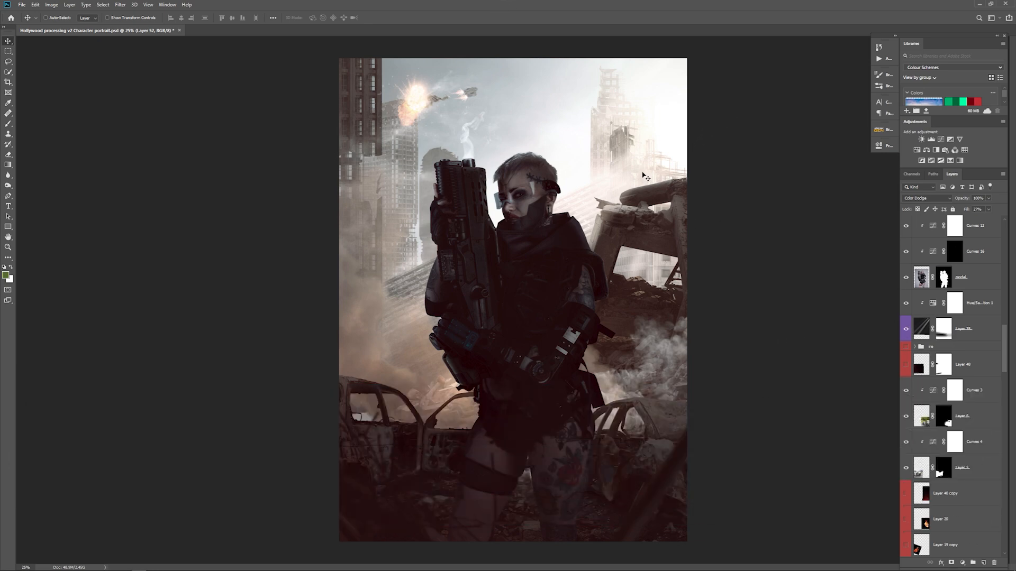
mouse_move(615, 206)
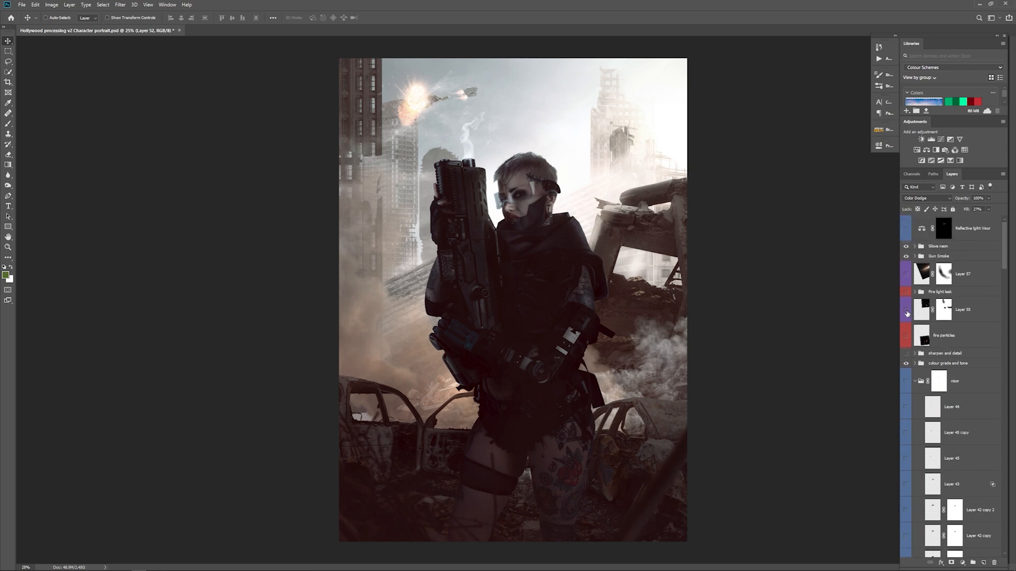
left_click(907, 310)
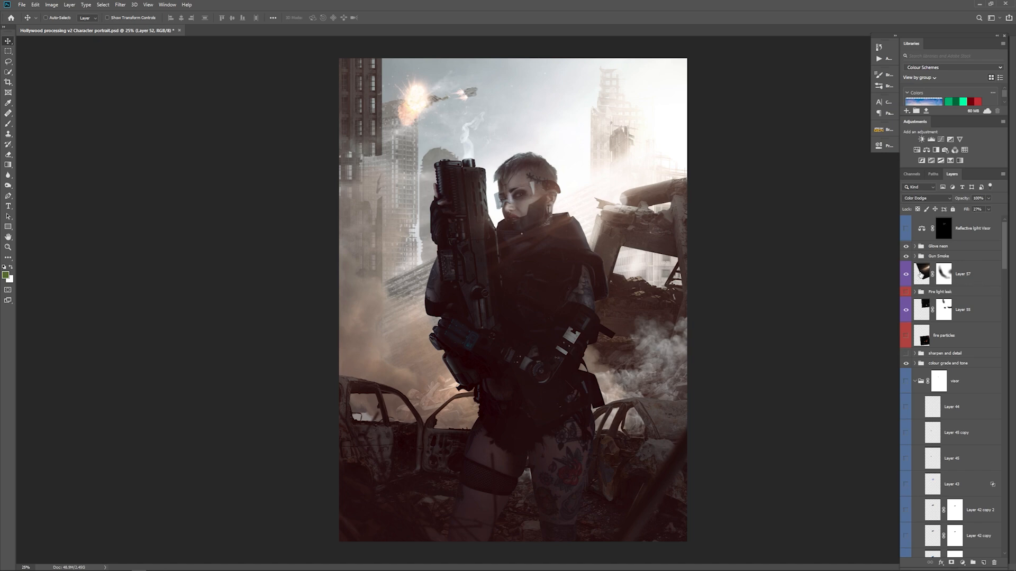
mouse_move(943, 272)
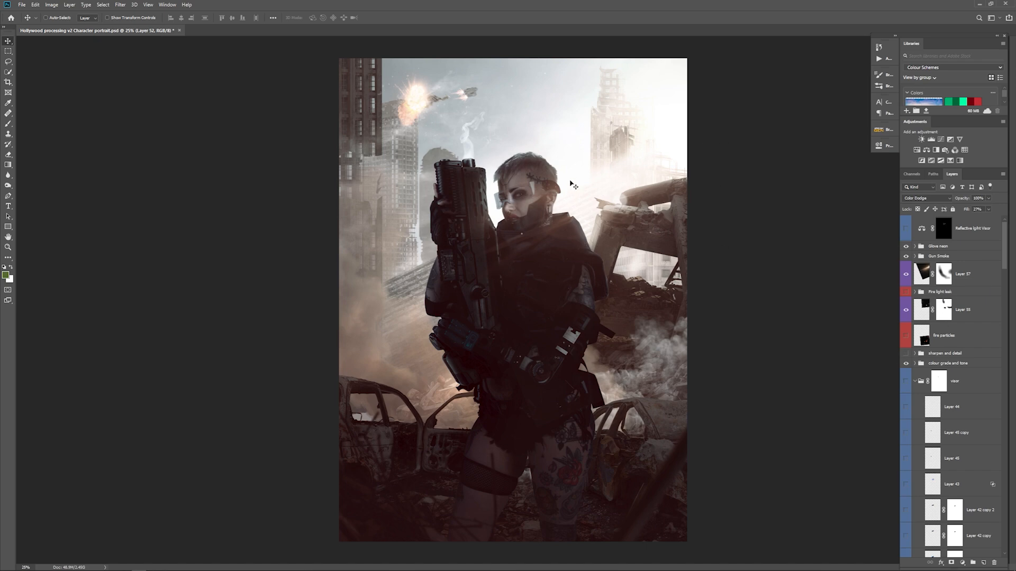
mouse_move(575, 231)
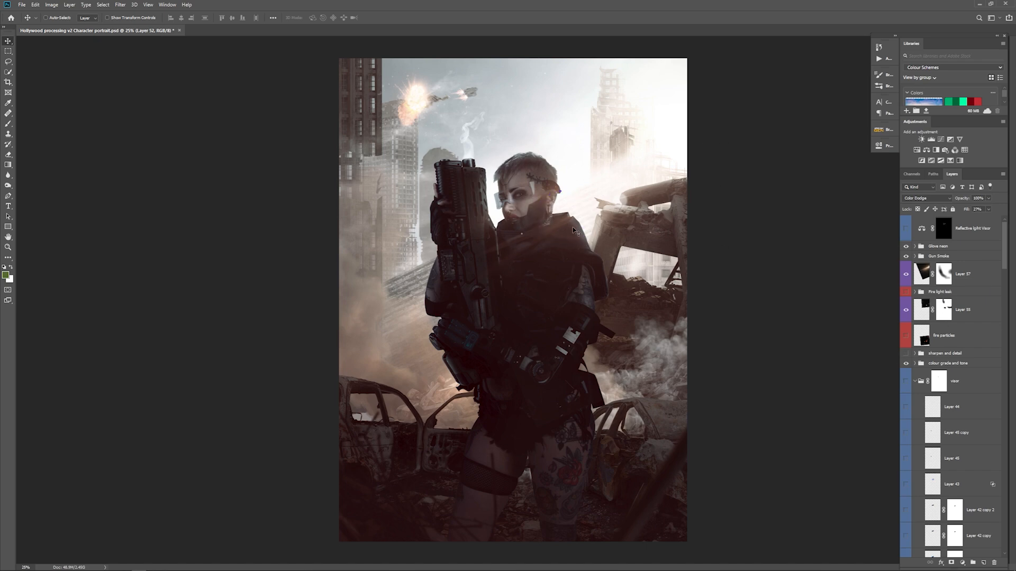
mouse_move(560, 230)
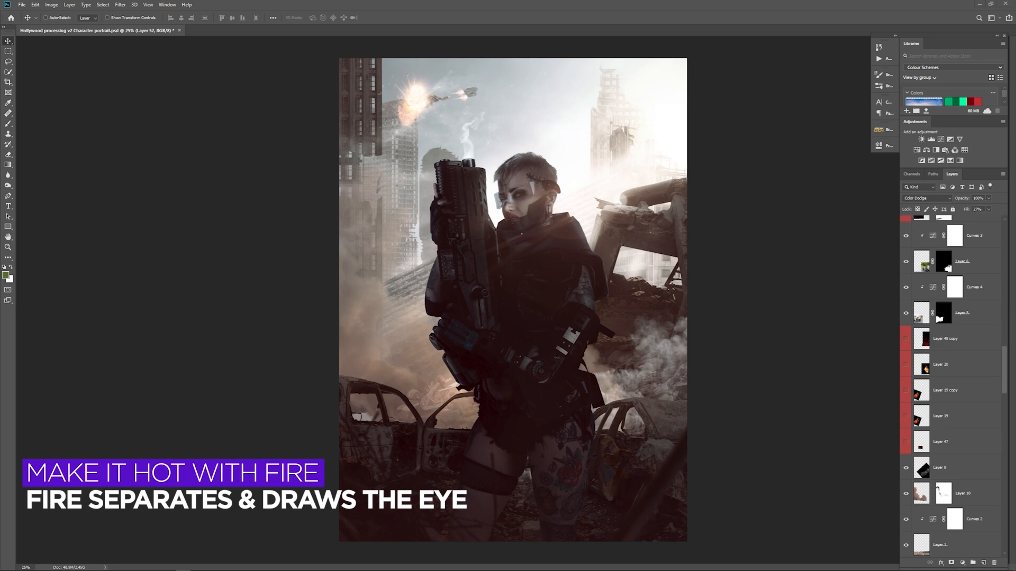
mouse_move(878, 386)
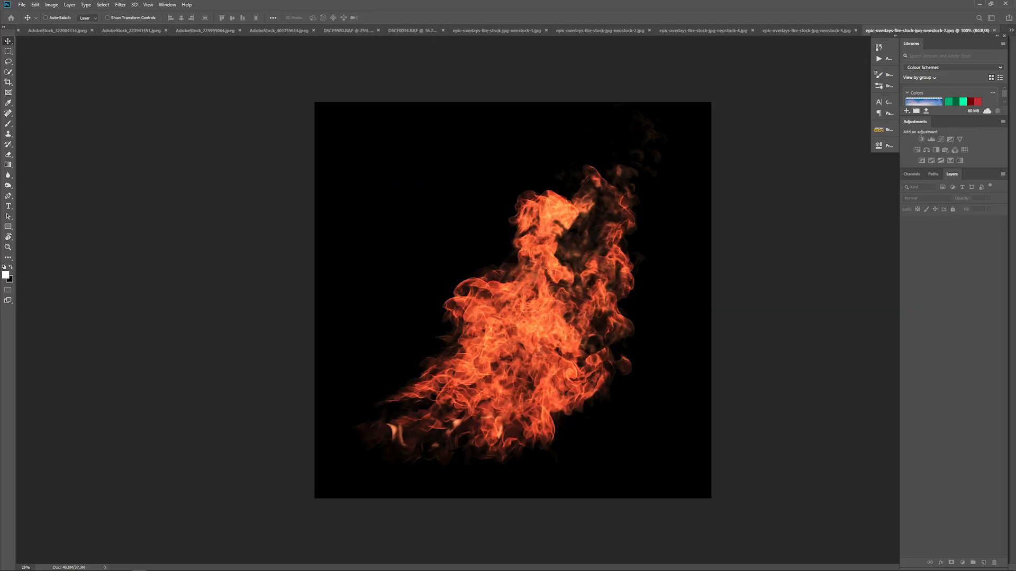
left_click(98, 31)
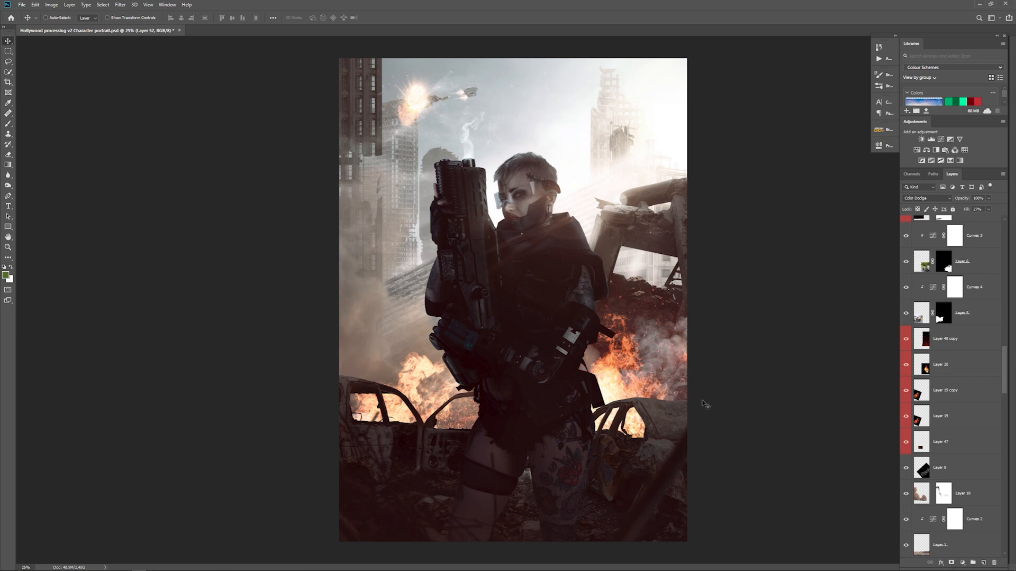
mouse_move(938, 358)
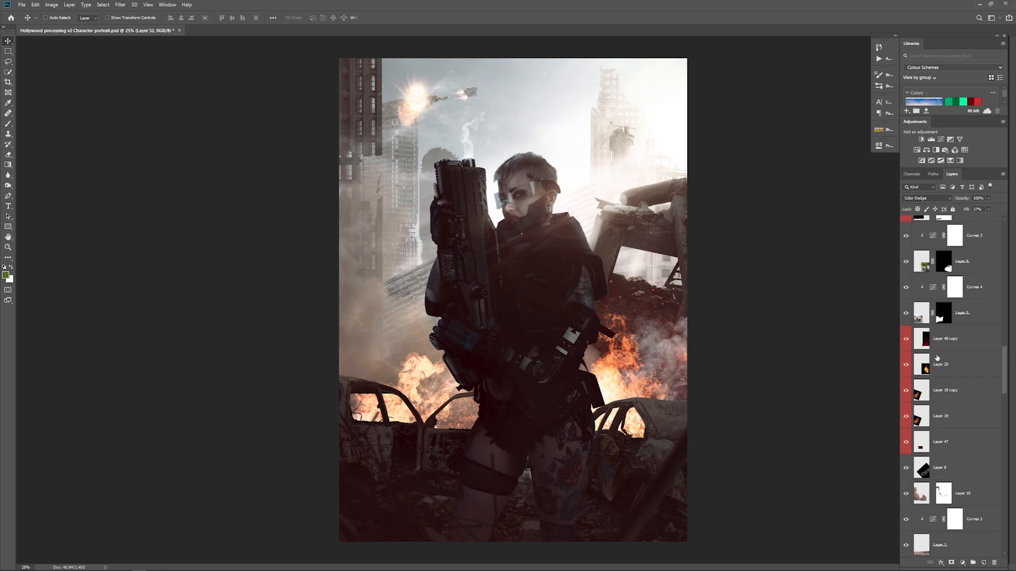
mouse_move(926, 344)
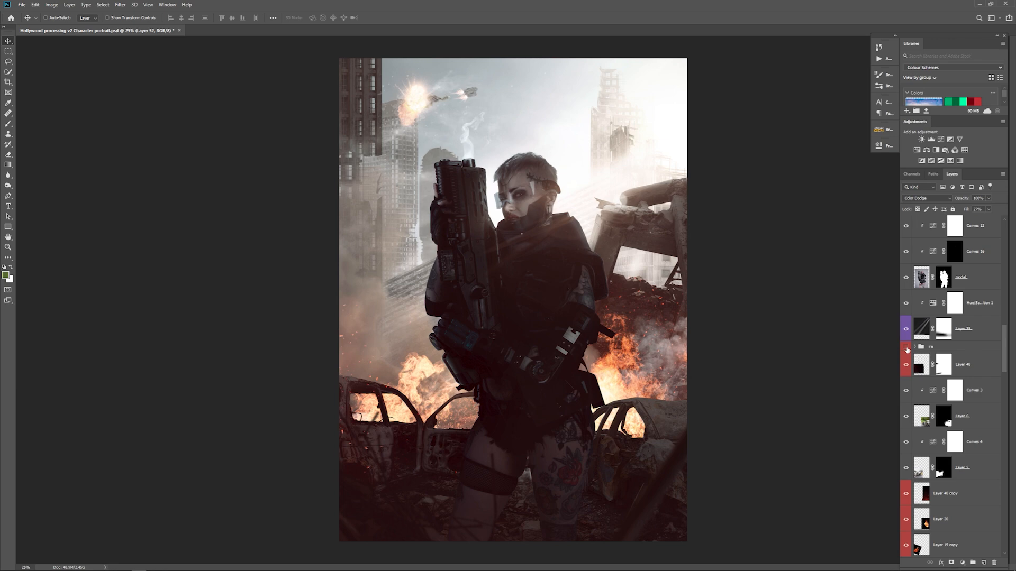
mouse_move(906, 348)
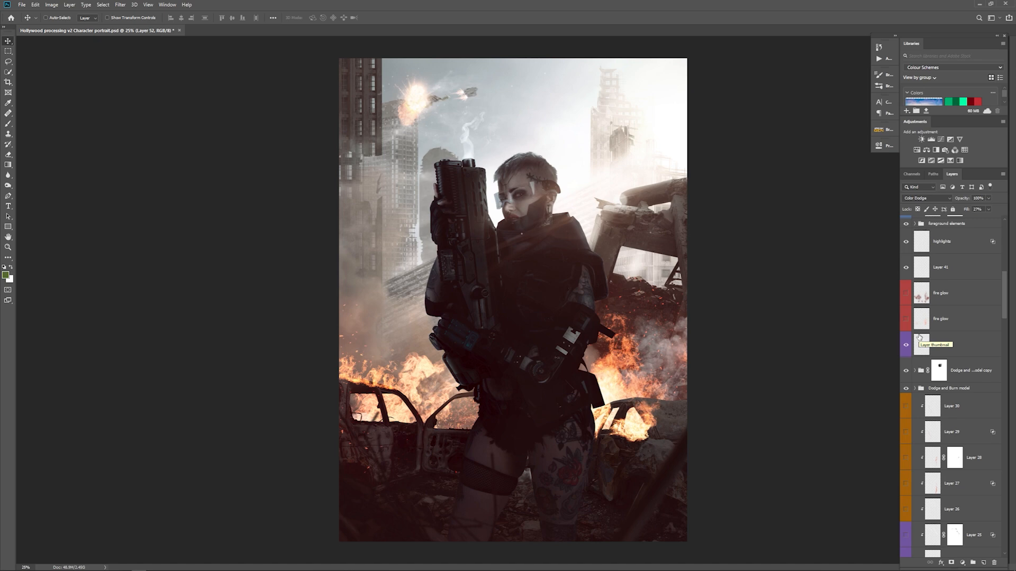
Turn on the lower and upper fire glow layers for brighter flames
left_click(941, 318)
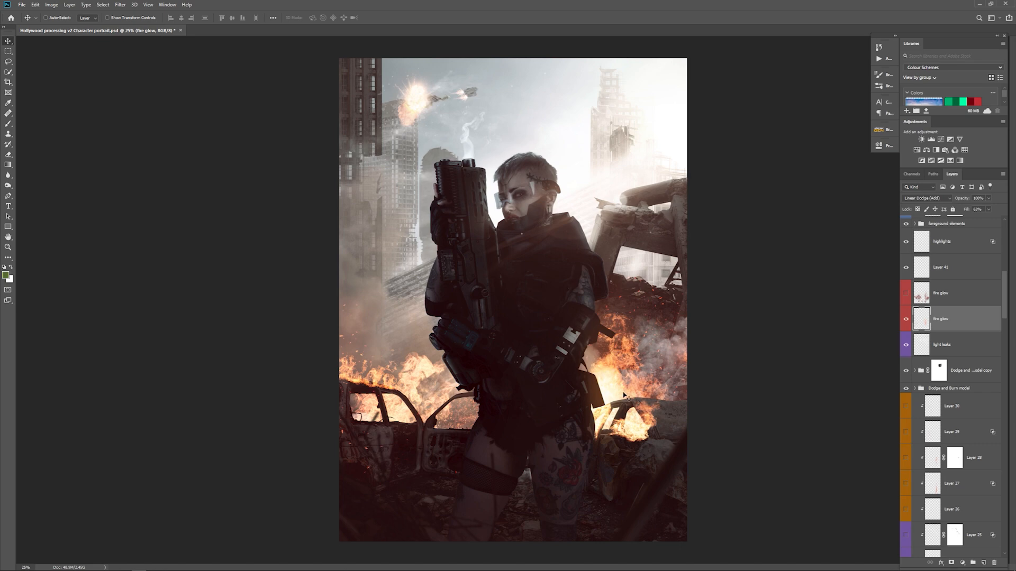
mouse_move(818, 390)
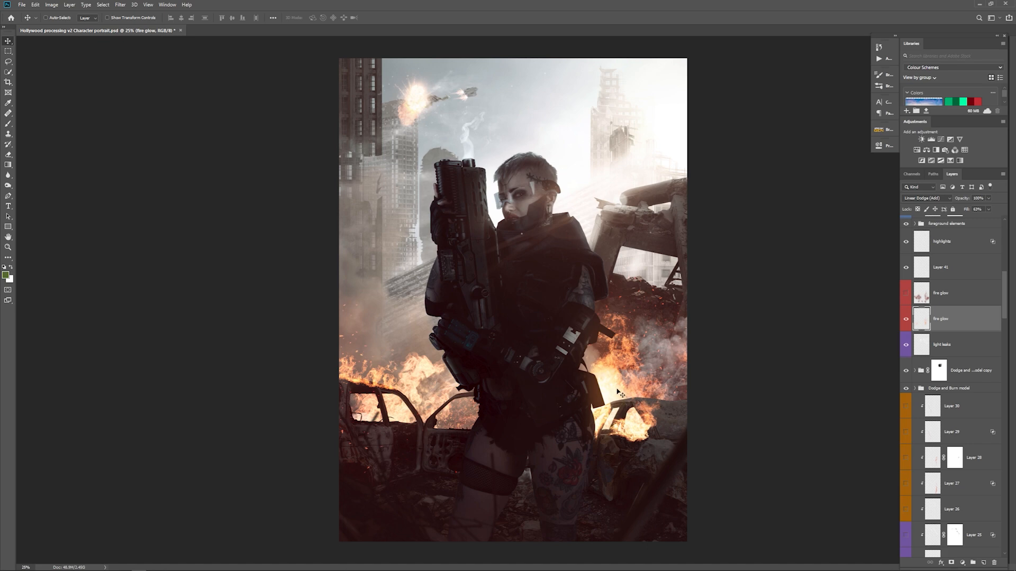
mouse_move(404, 373)
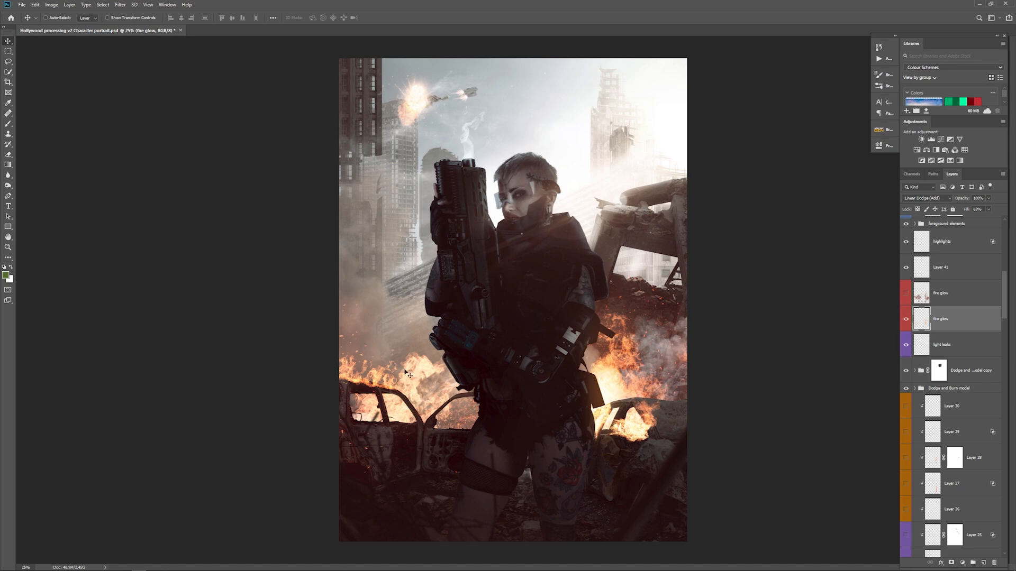
mouse_move(586, 379)
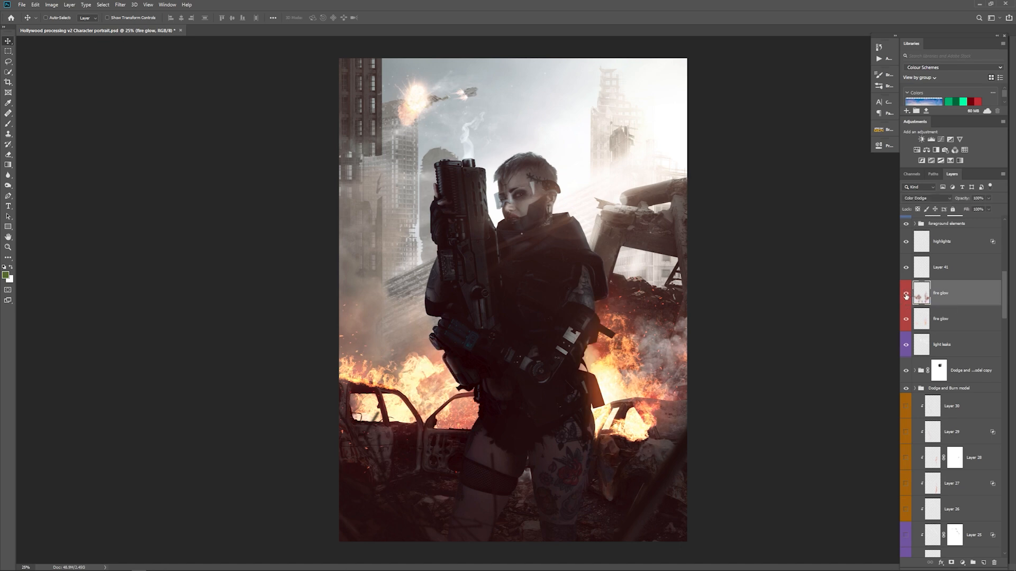
left_click(906, 293)
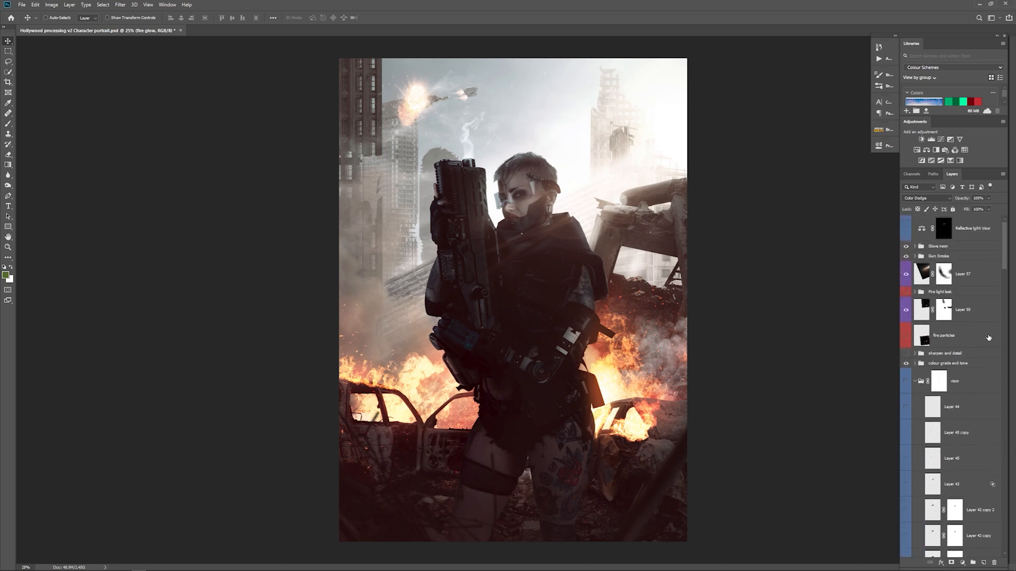
mouse_move(964, 344)
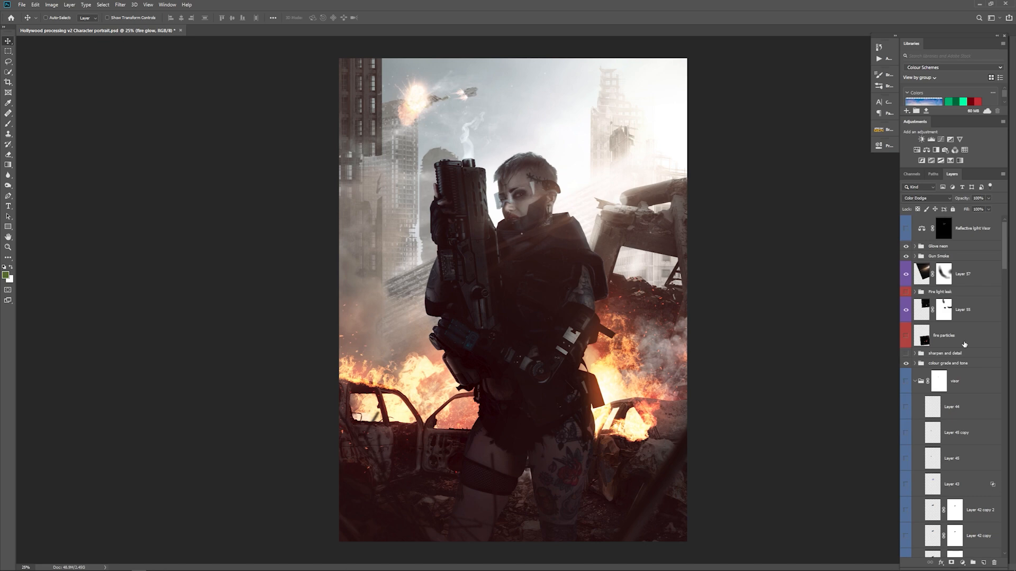
mouse_move(912, 338)
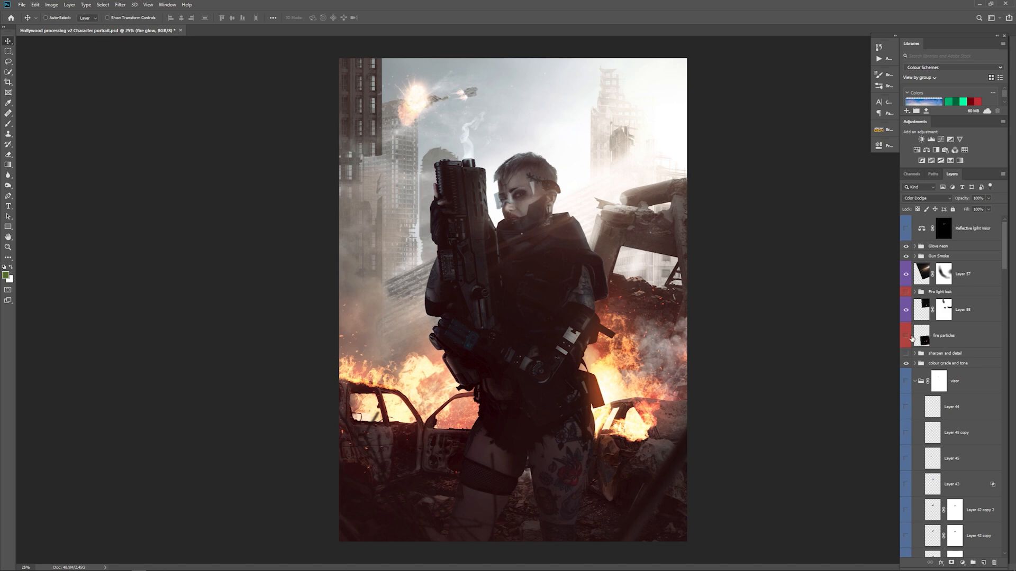
mouse_move(906, 339)
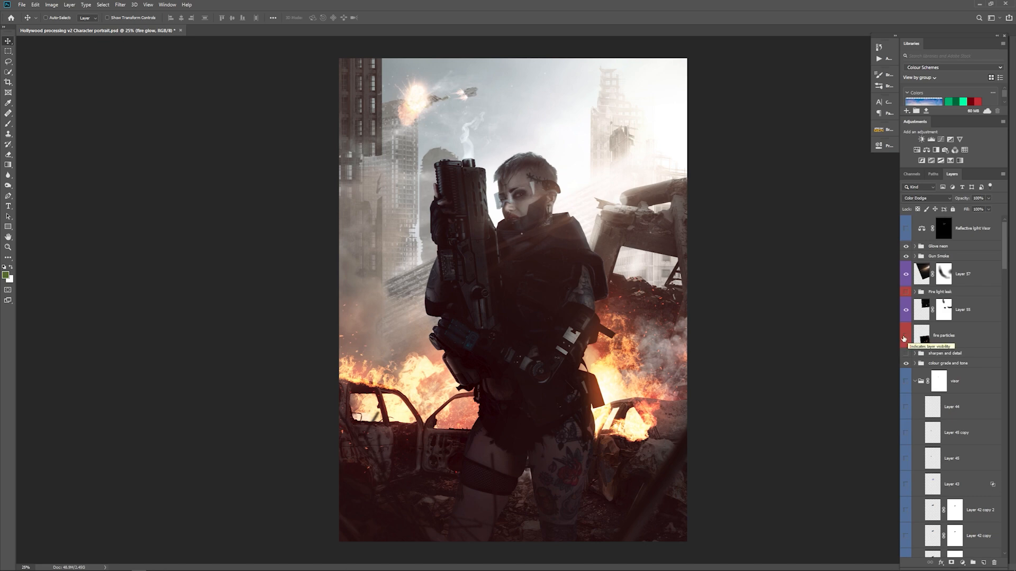
Make the fire particles layer visible
left_click(906, 337)
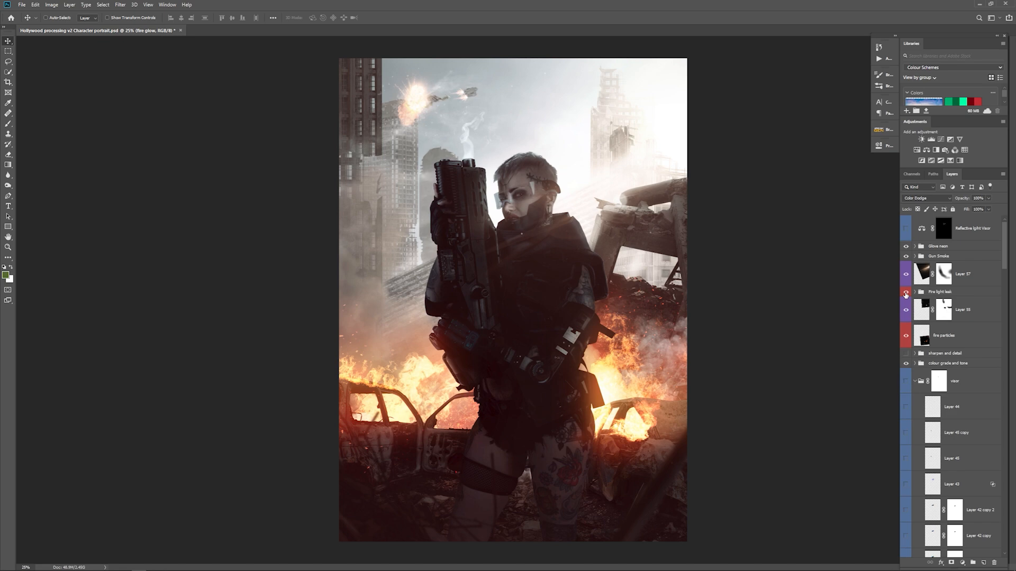
mouse_move(906, 294)
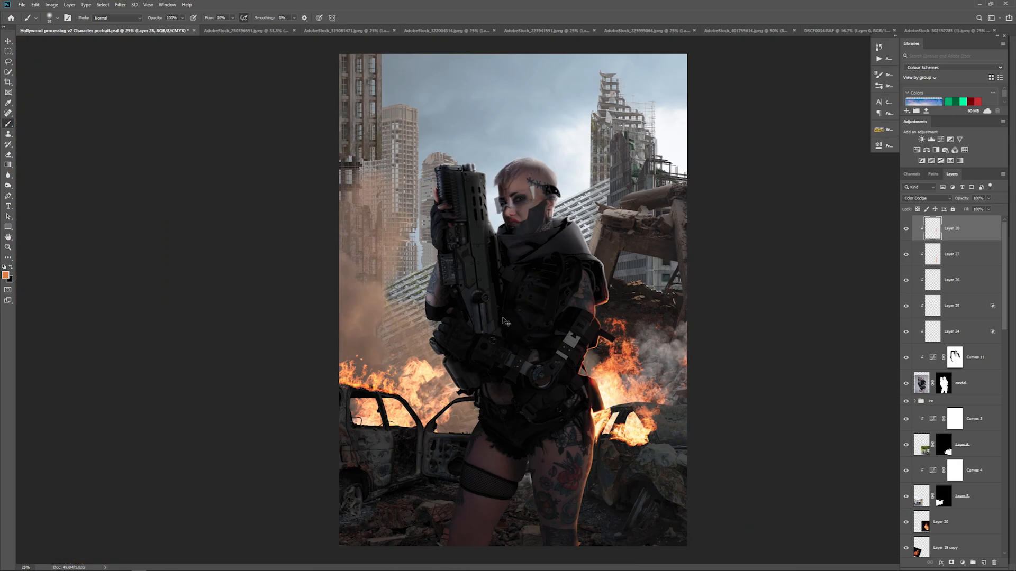
double_click(951, 228)
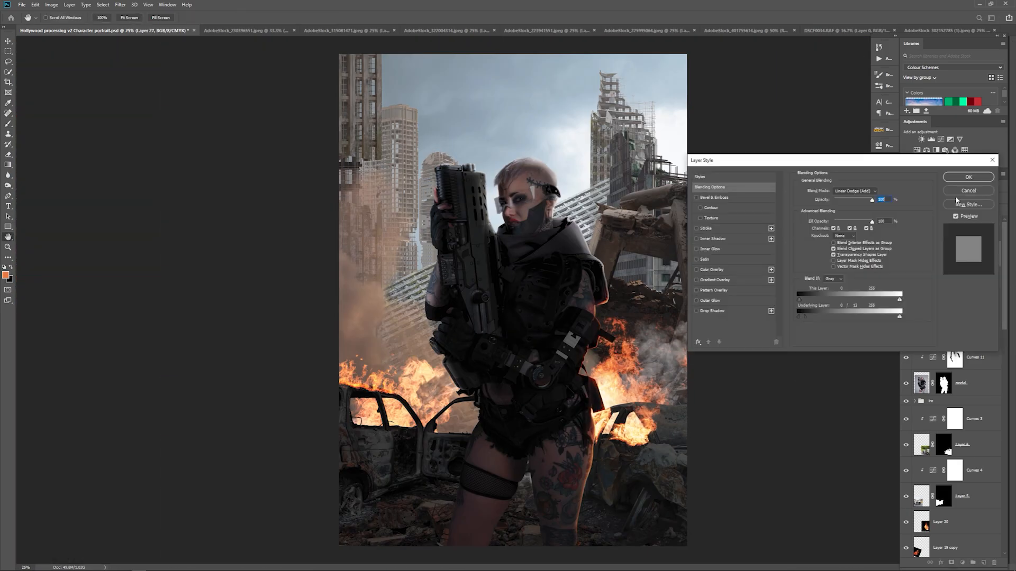
left_click(967, 177)
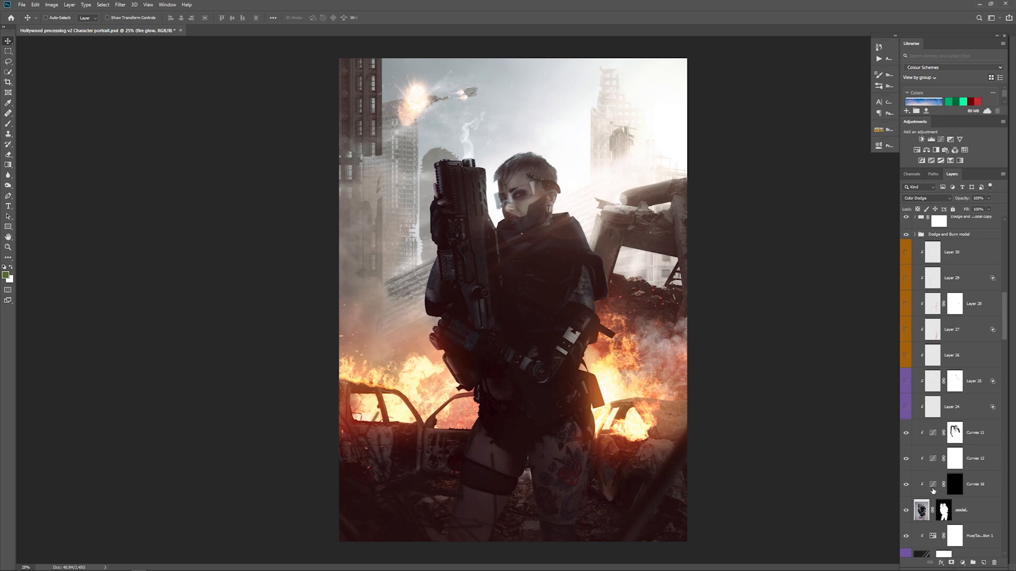
mouse_move(934, 400)
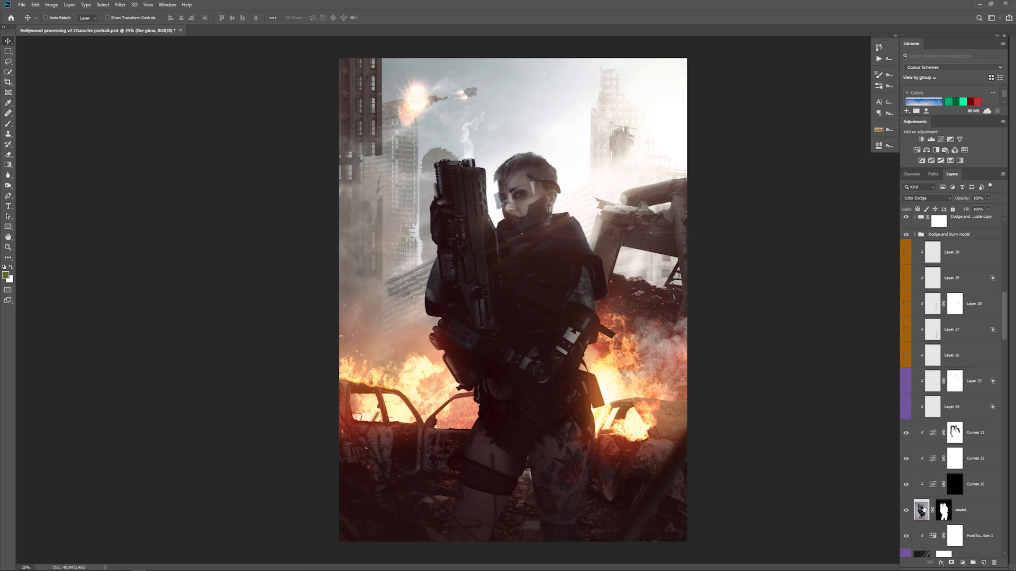
mouse_move(921, 510)
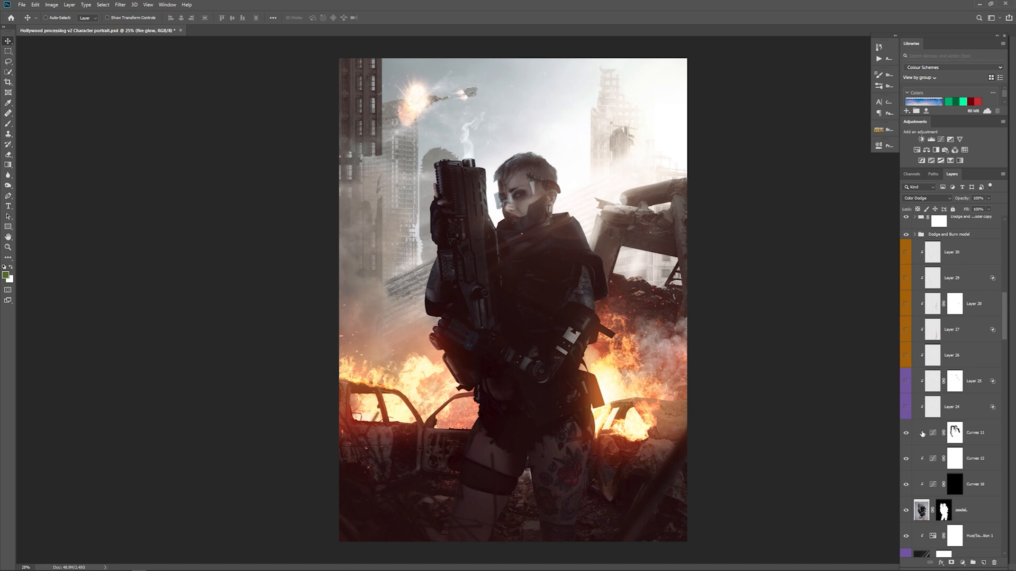
mouse_move(918, 422)
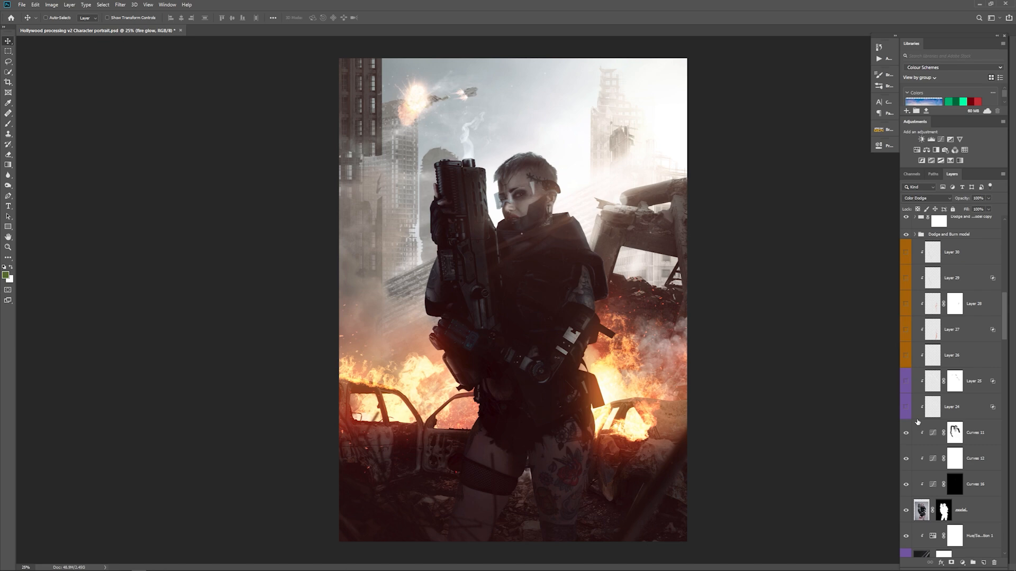
mouse_move(572, 180)
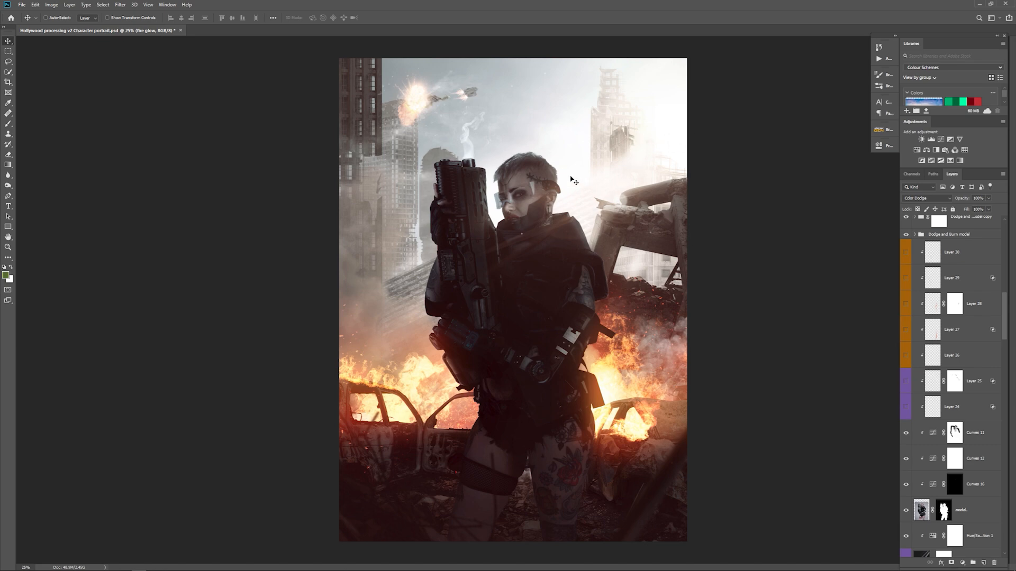
mouse_move(594, 264)
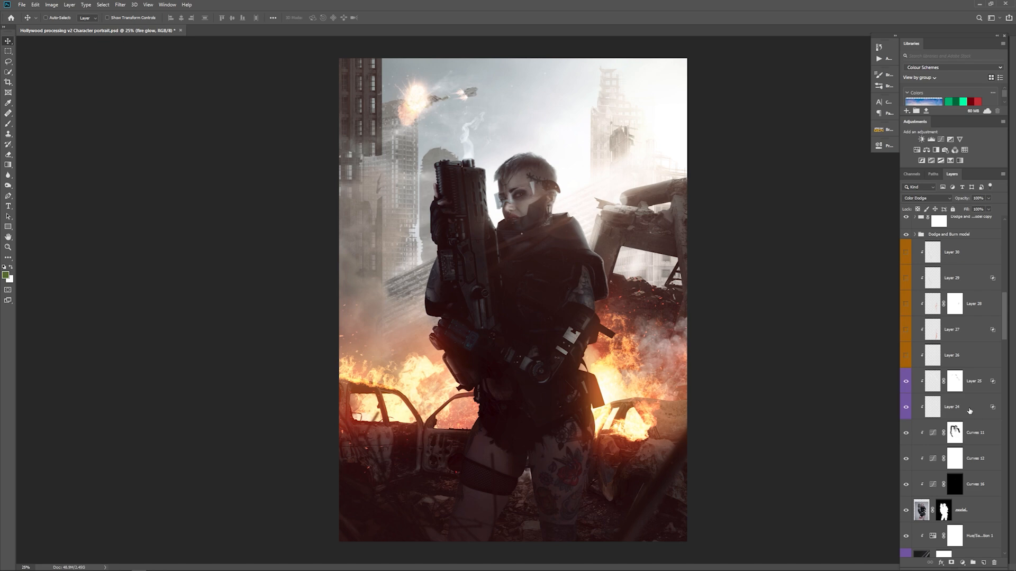
Select Layer 24 in the Dodge and Burn model group
left_click(952, 406)
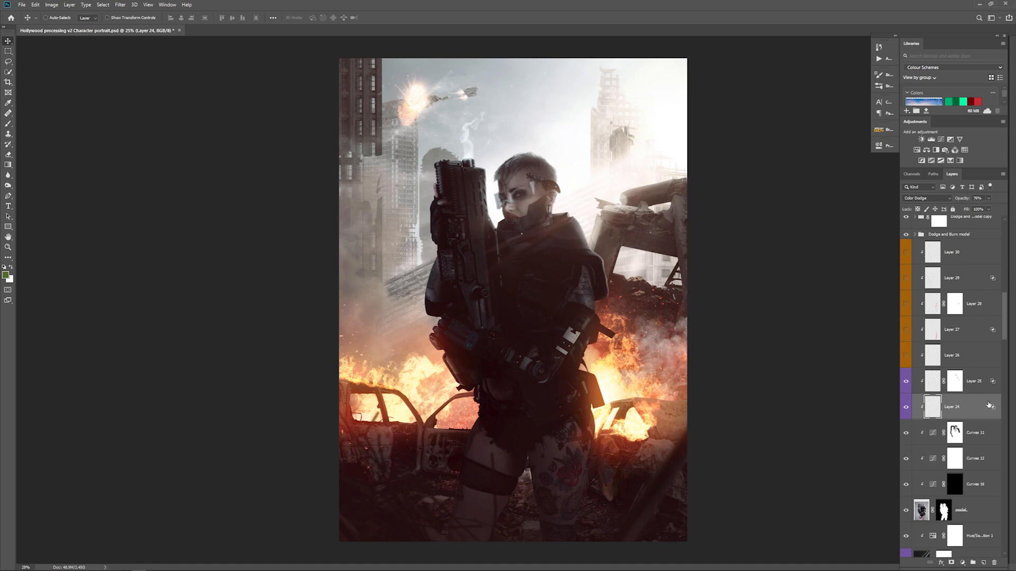
mouse_move(991, 409)
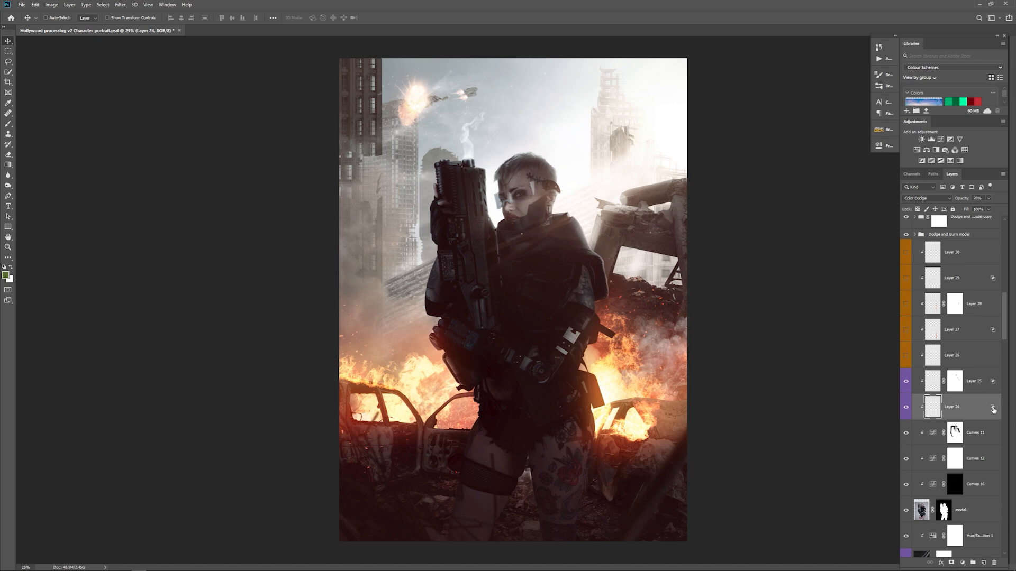
double_click(932, 407)
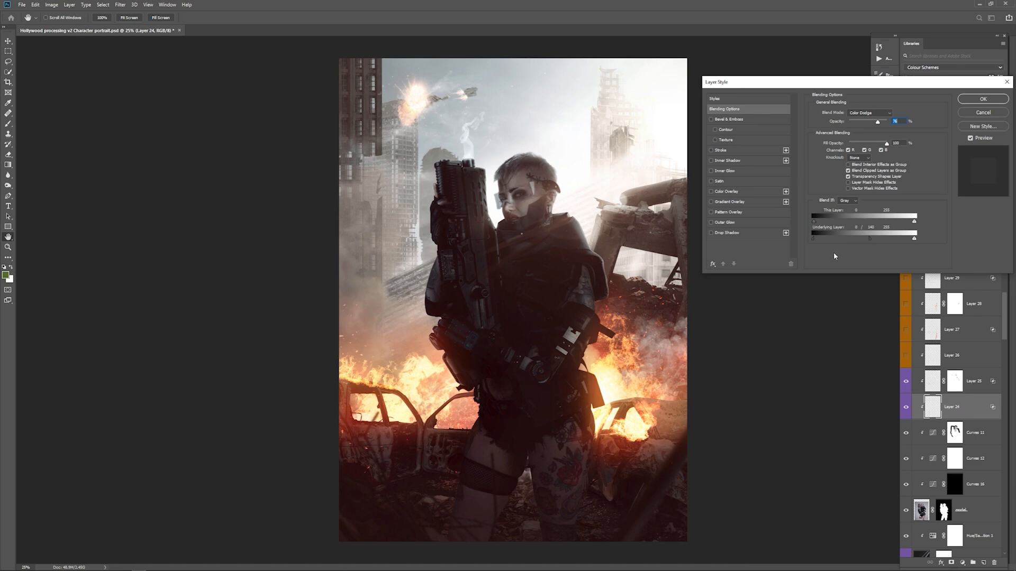
mouse_move(834, 254)
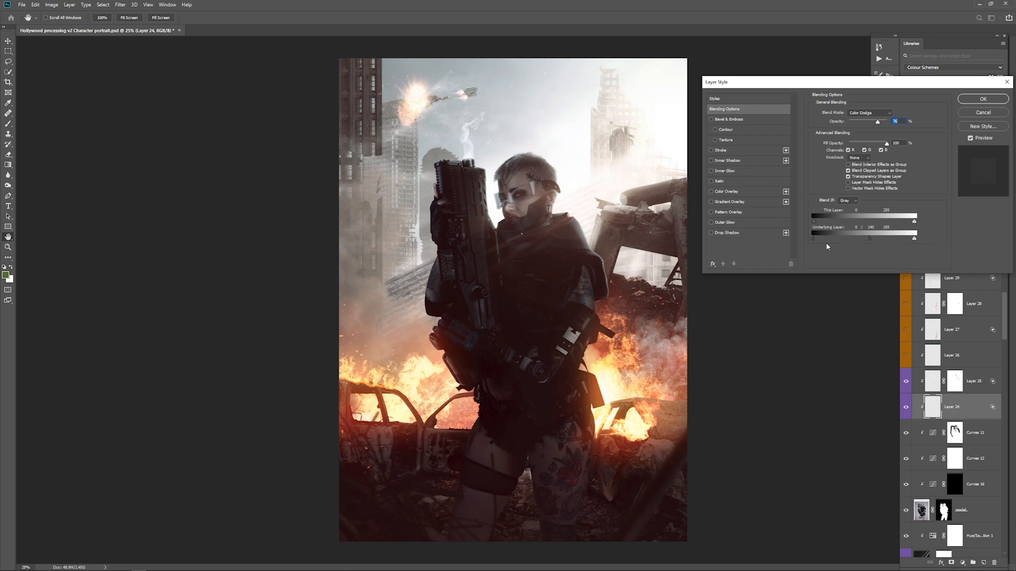
mouse_move(974, 103)
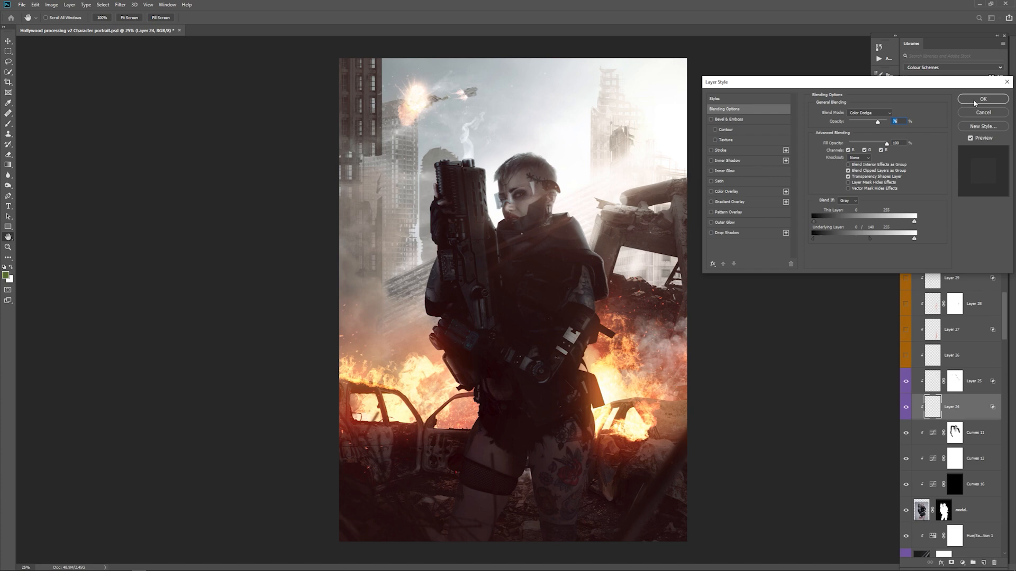
left_click(982, 98)
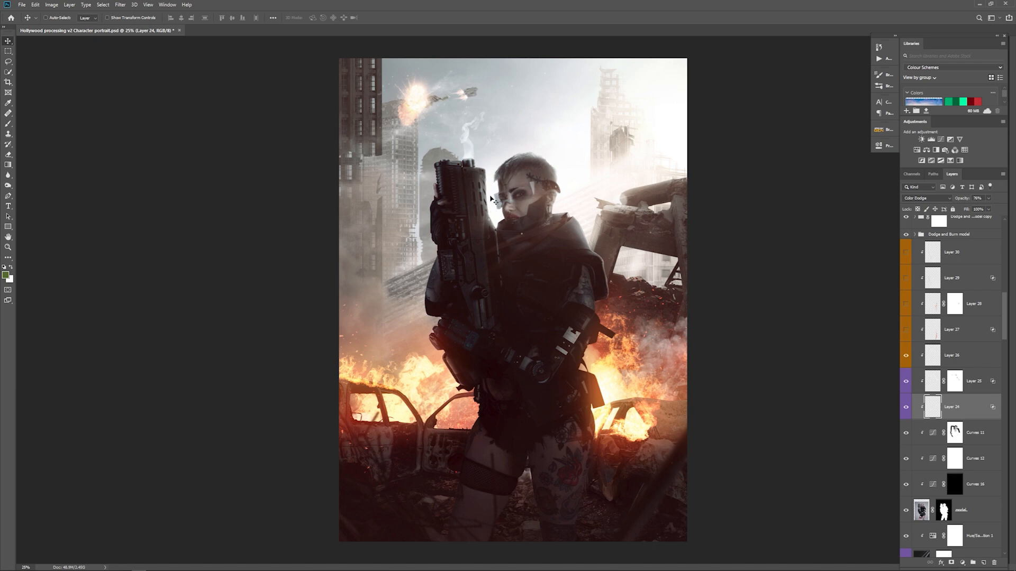
mouse_move(499, 223)
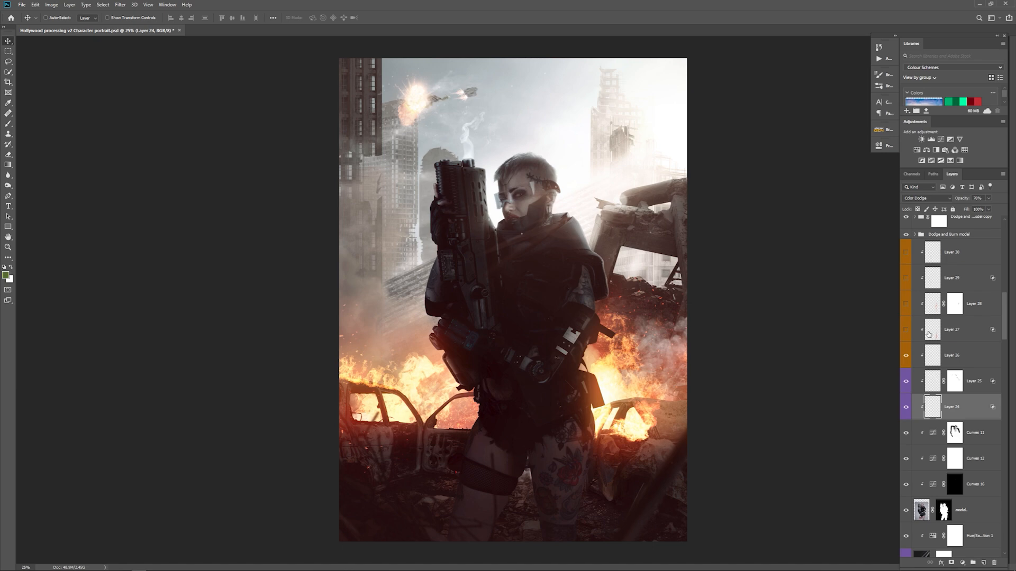
mouse_move(931, 335)
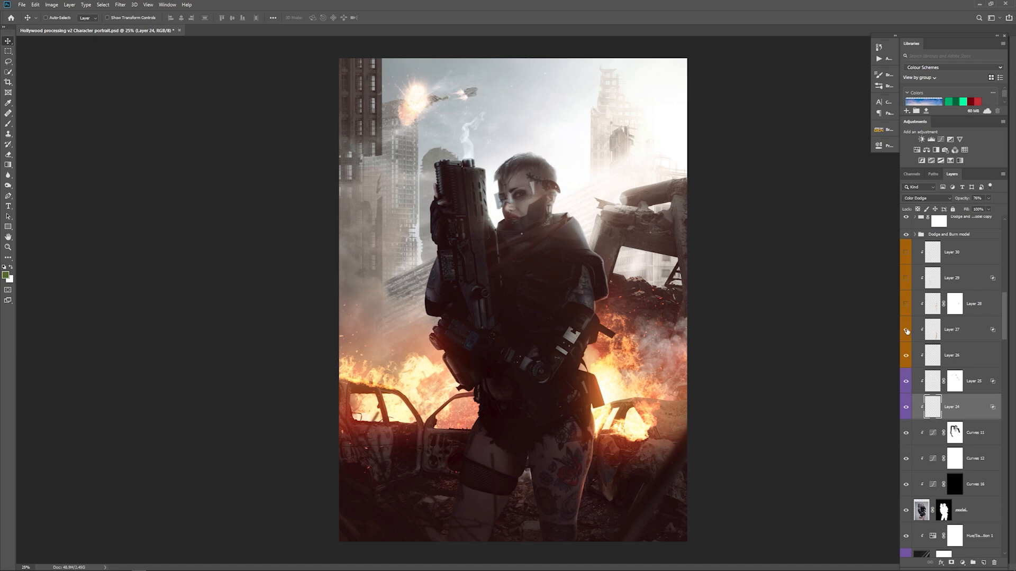
mouse_move(906, 331)
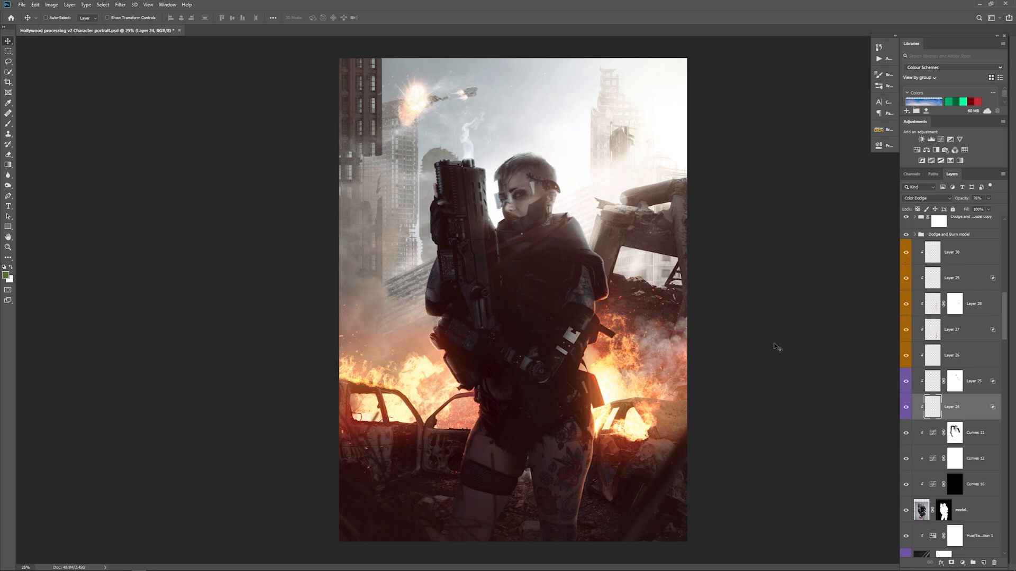
mouse_move(648, 398)
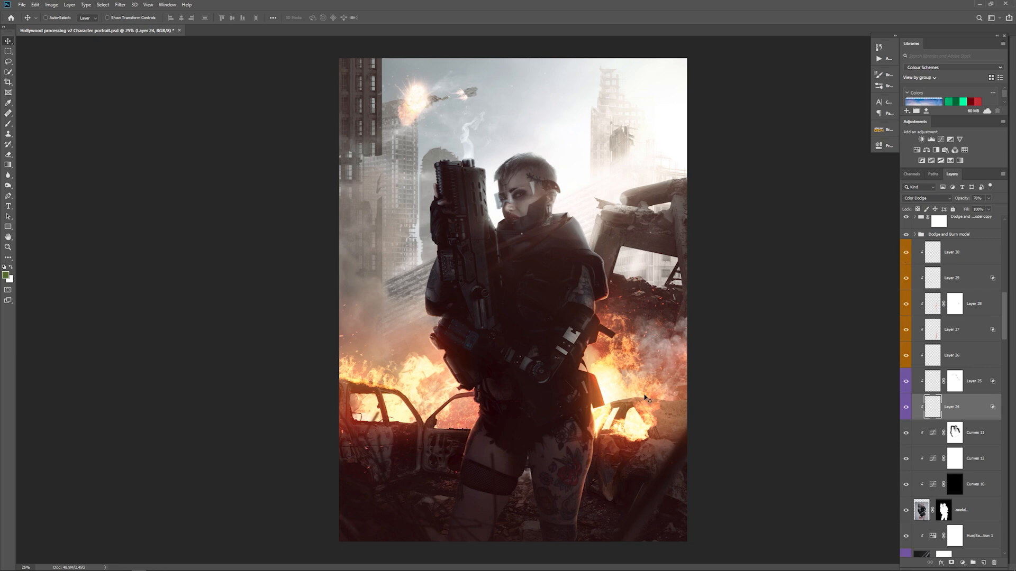
mouse_move(618, 453)
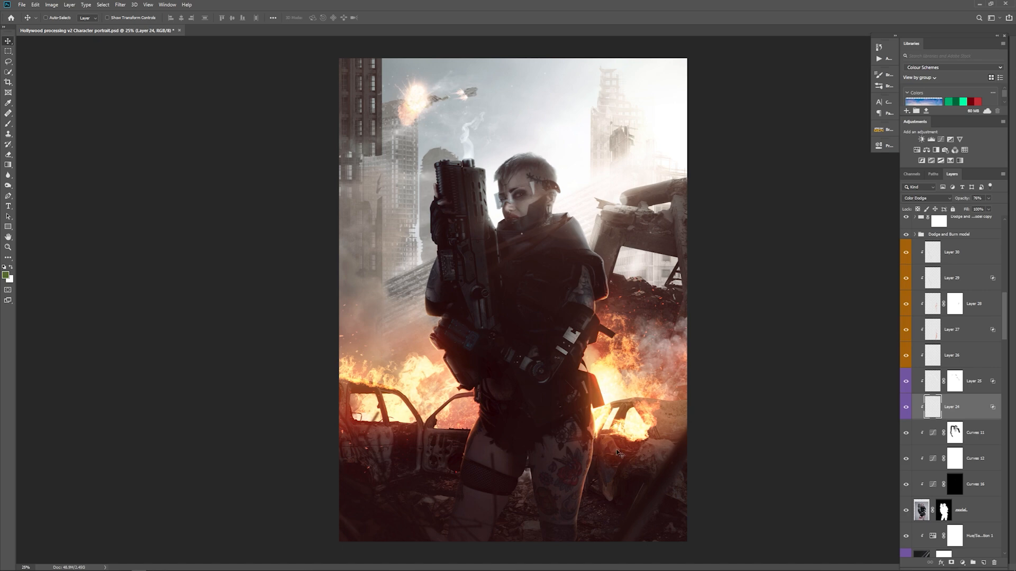
mouse_move(484, 403)
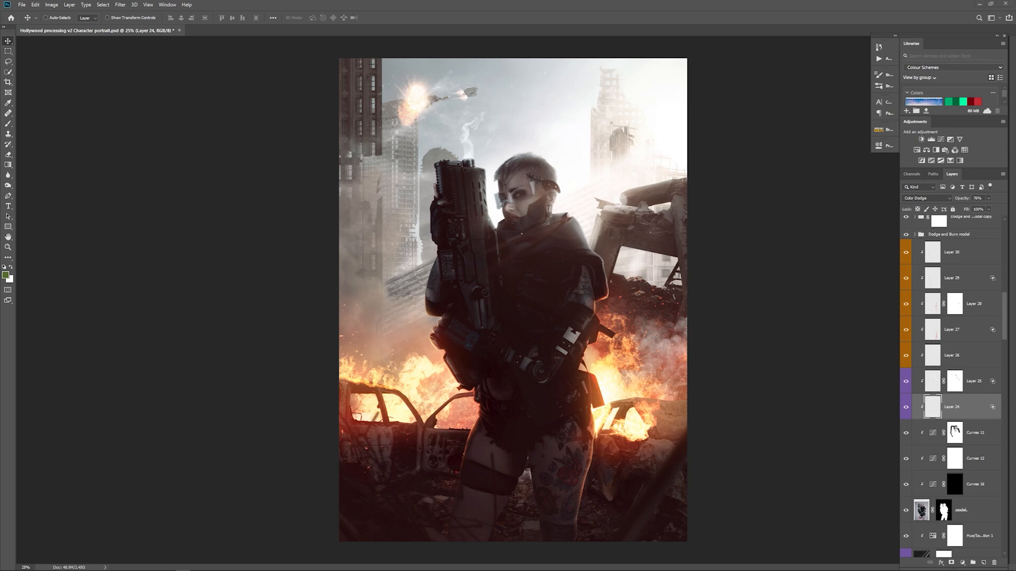
mouse_move(527, 144)
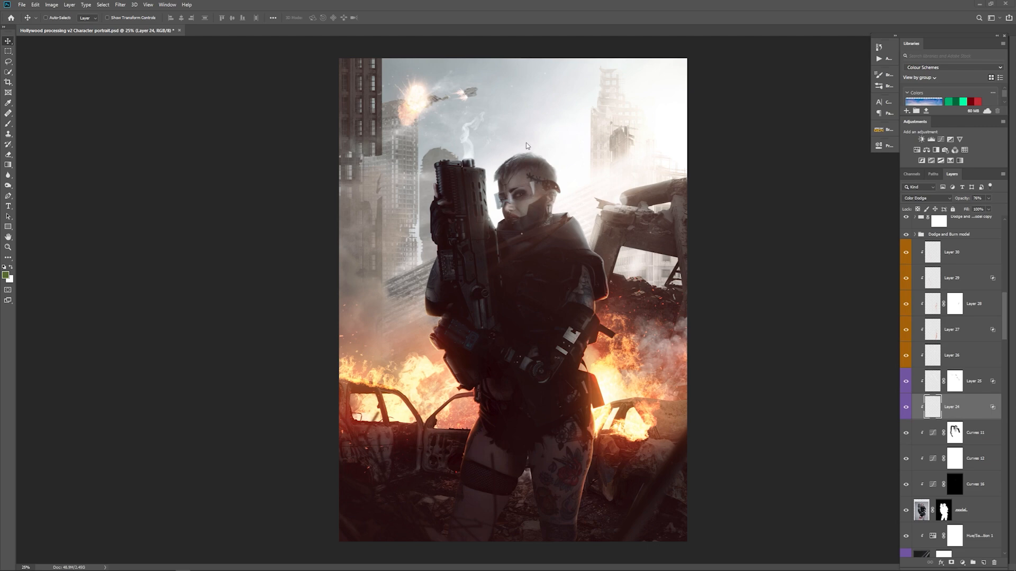
mouse_move(602, 213)
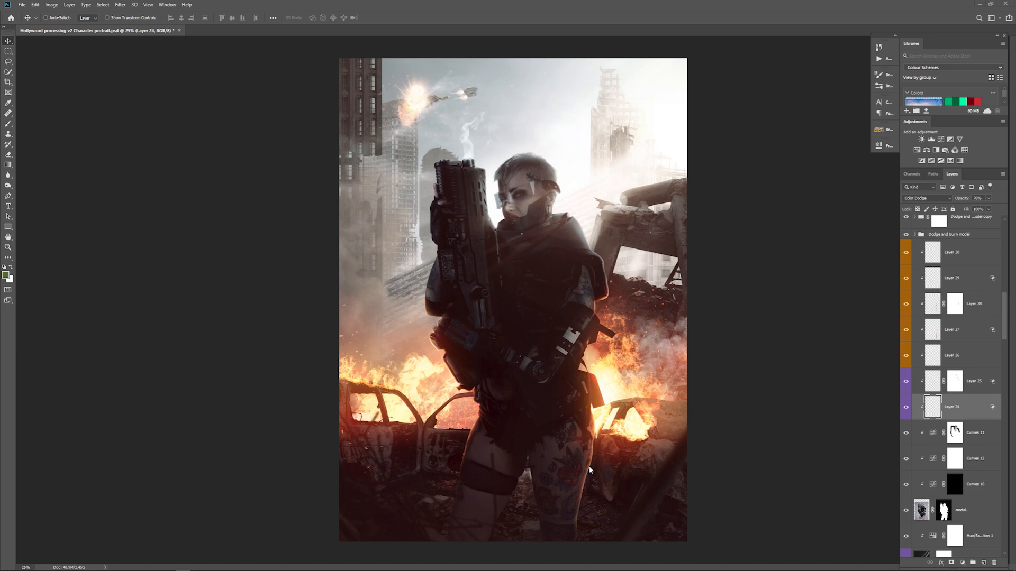
mouse_move(595, 282)
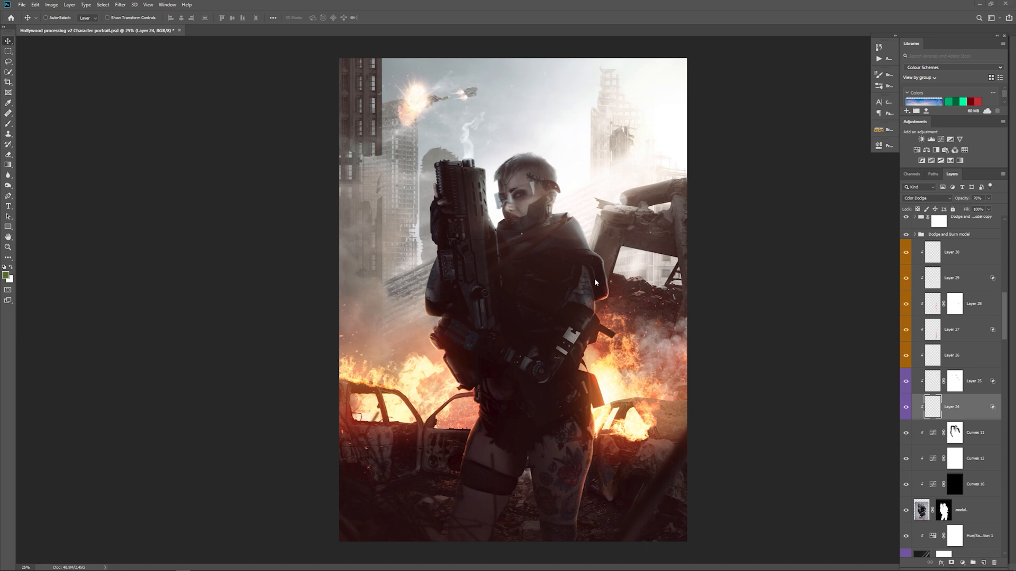
mouse_move(626, 364)
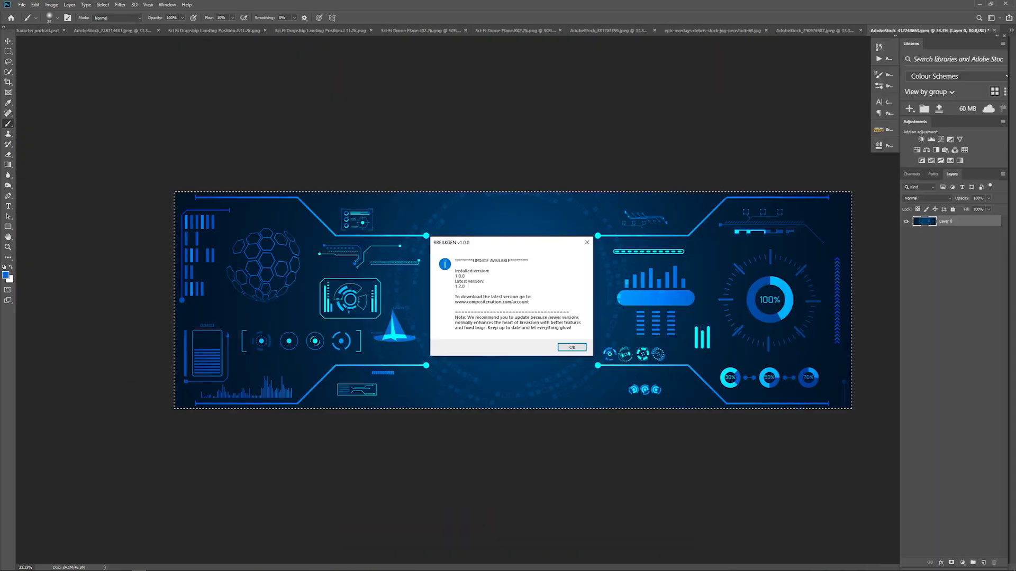
Dismiss the BreakGen update notice and view another stock image
left_click(571, 347)
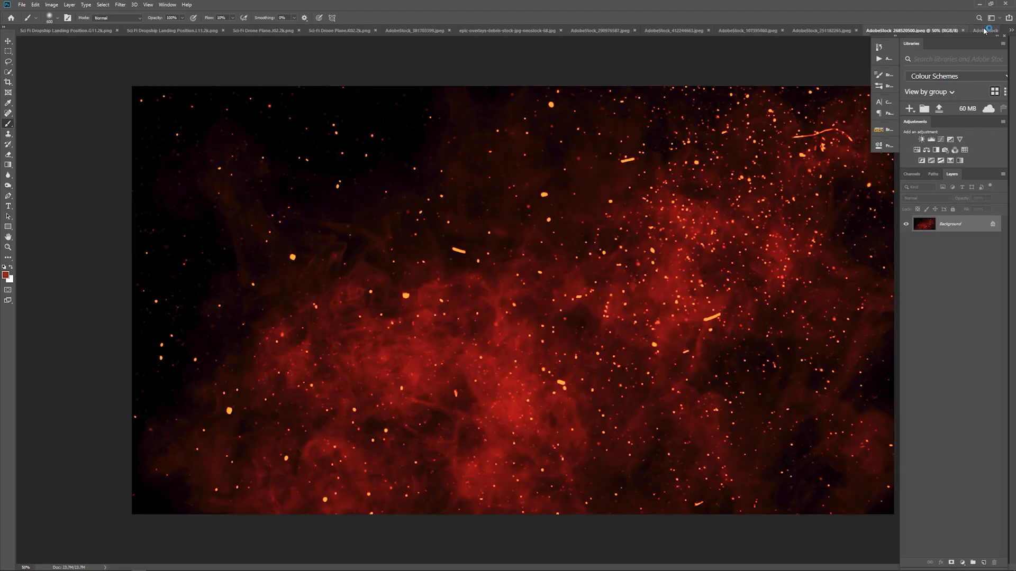
left_click(97, 31)
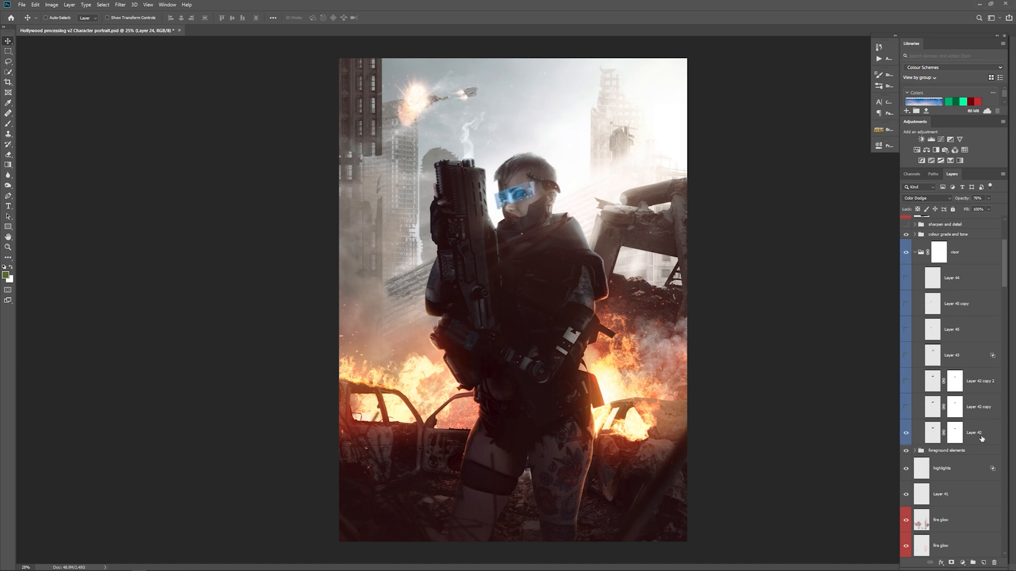
Select visor Layer 42 and show a duplicate visor glow copy
left_click(974, 433)
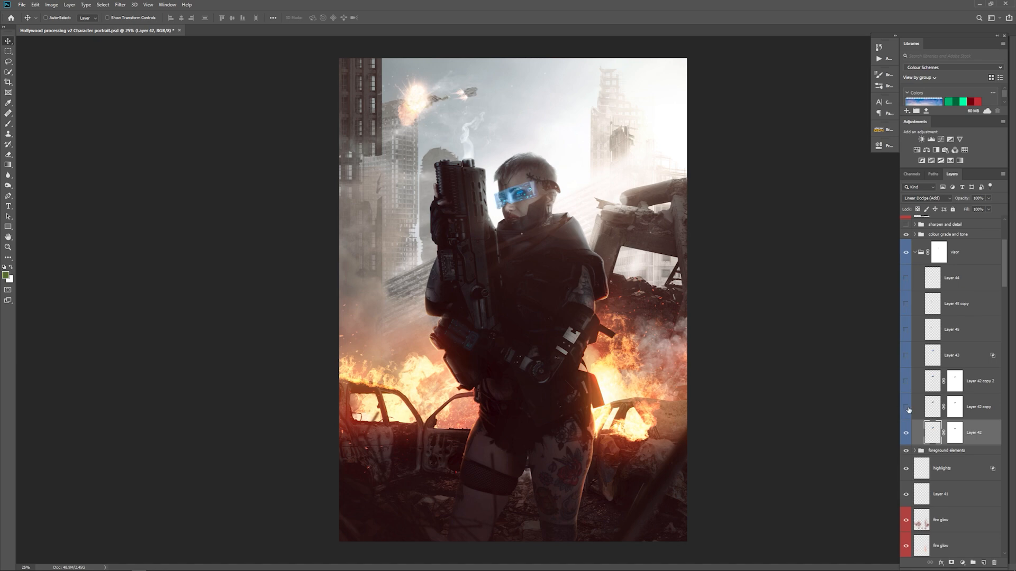
left_click(906, 406)
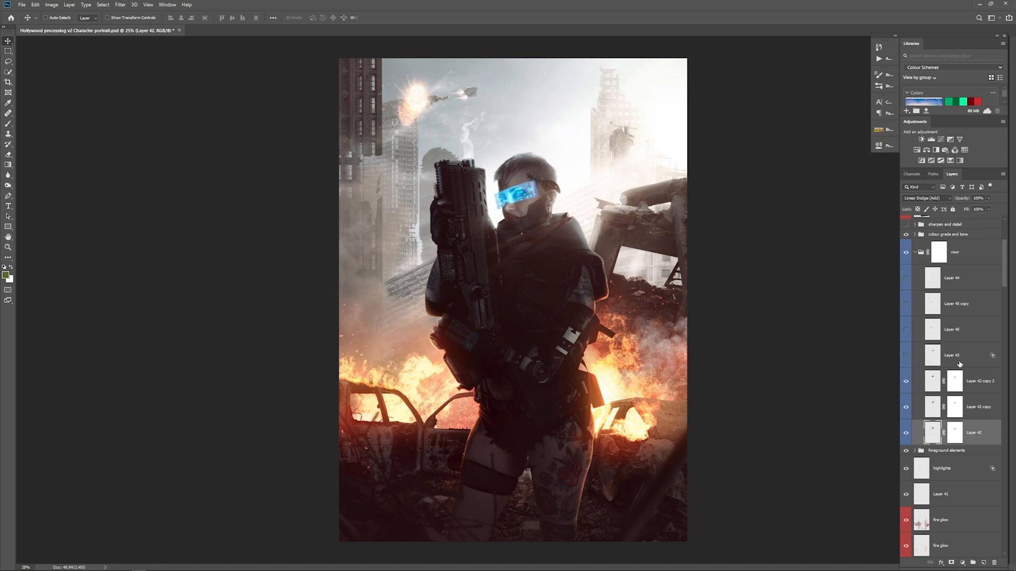
Show visor detail and gun dial glow layers, then select Layer 45
left_click(952, 355)
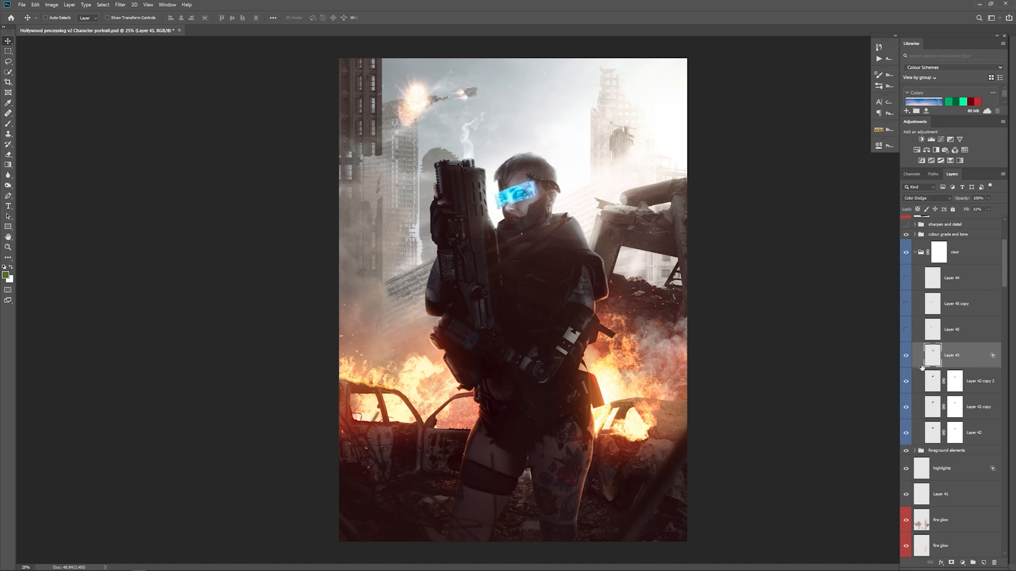
mouse_move(906, 354)
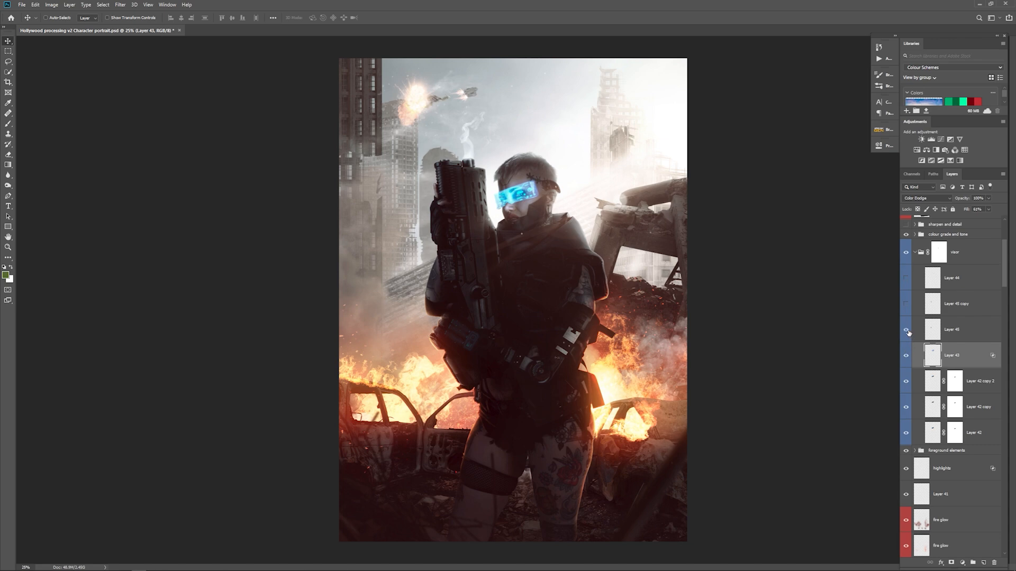
mouse_move(907, 331)
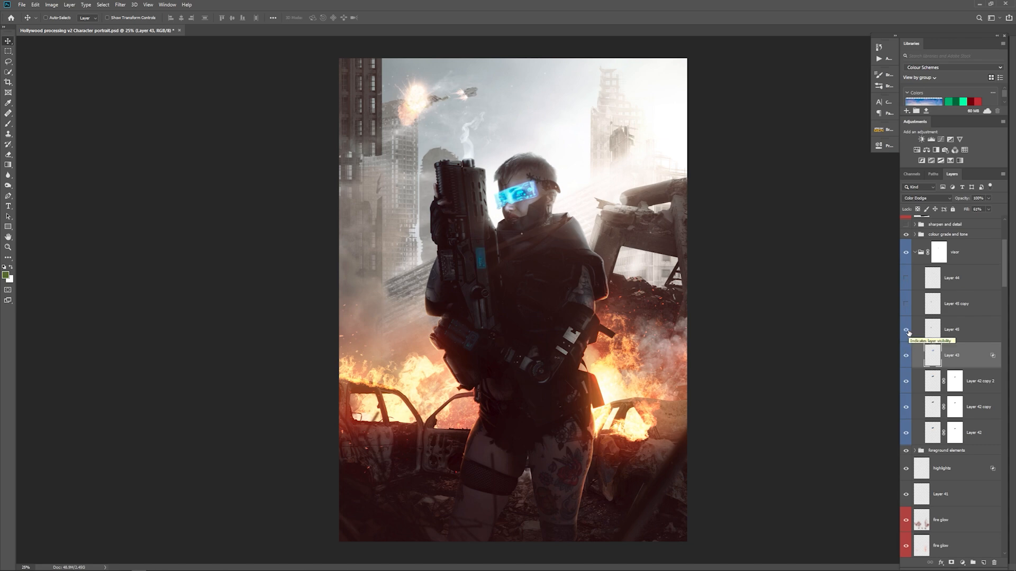
left_click(905, 329)
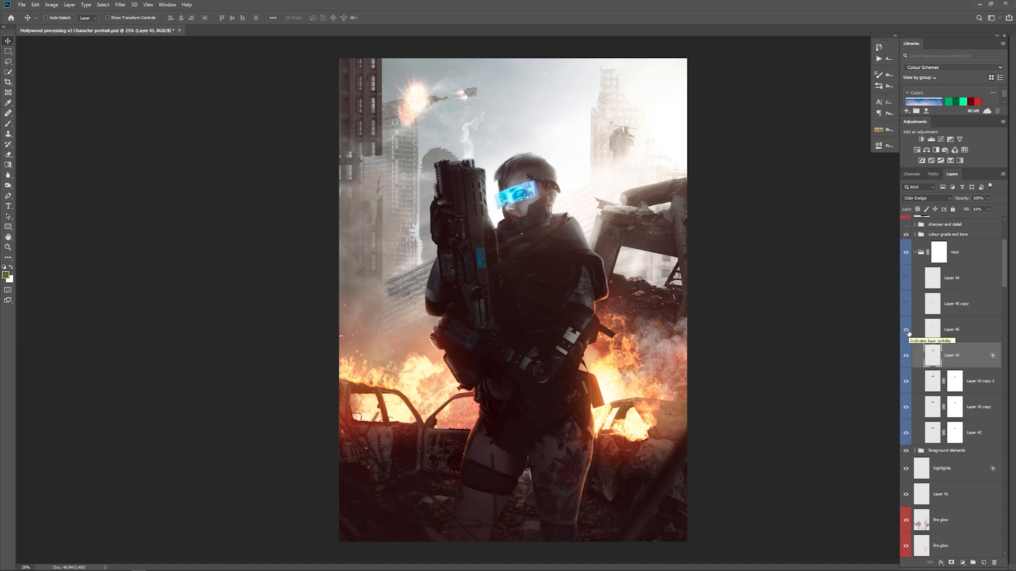
mouse_move(907, 330)
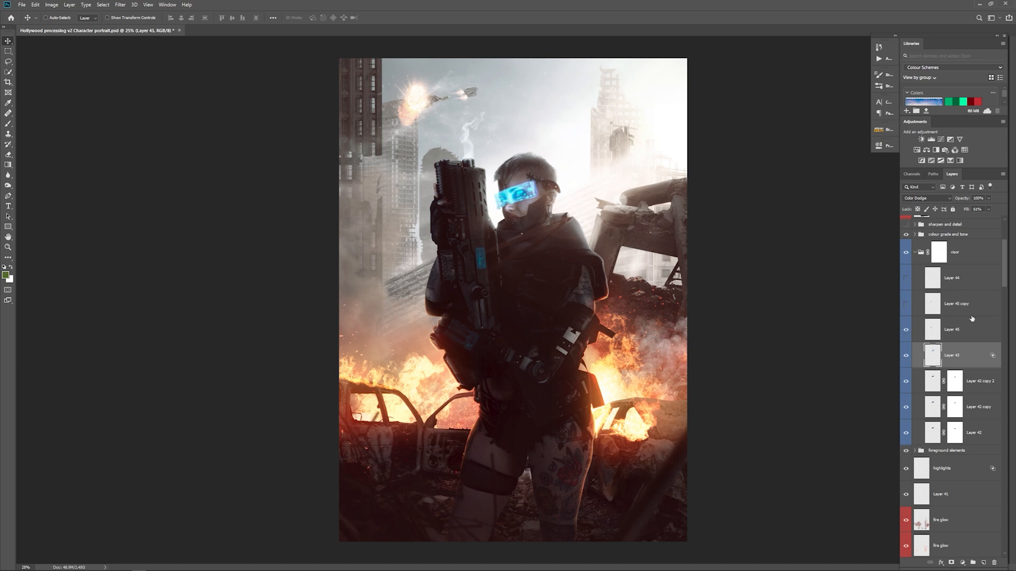
left_click(952, 329)
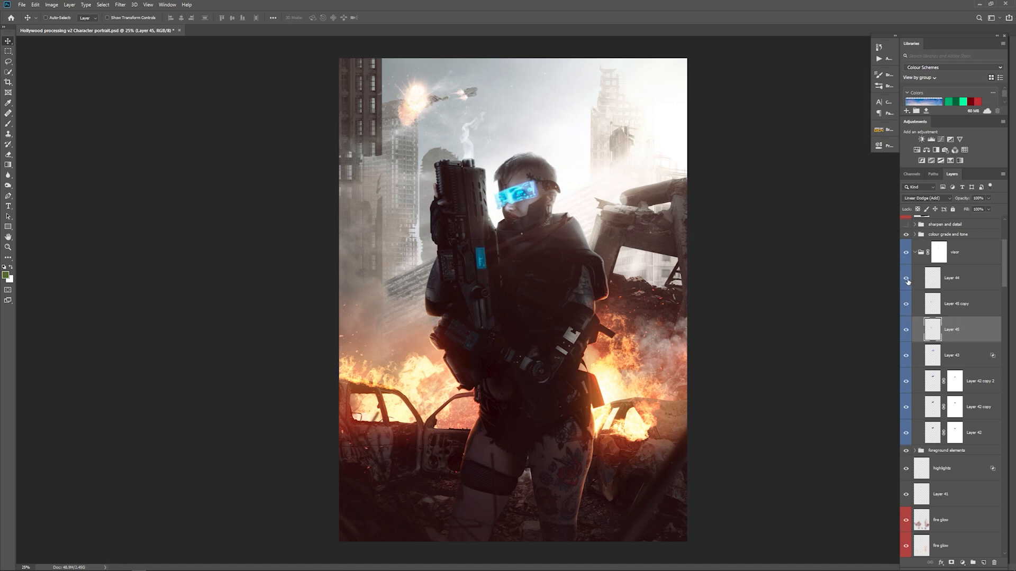
mouse_move(907, 281)
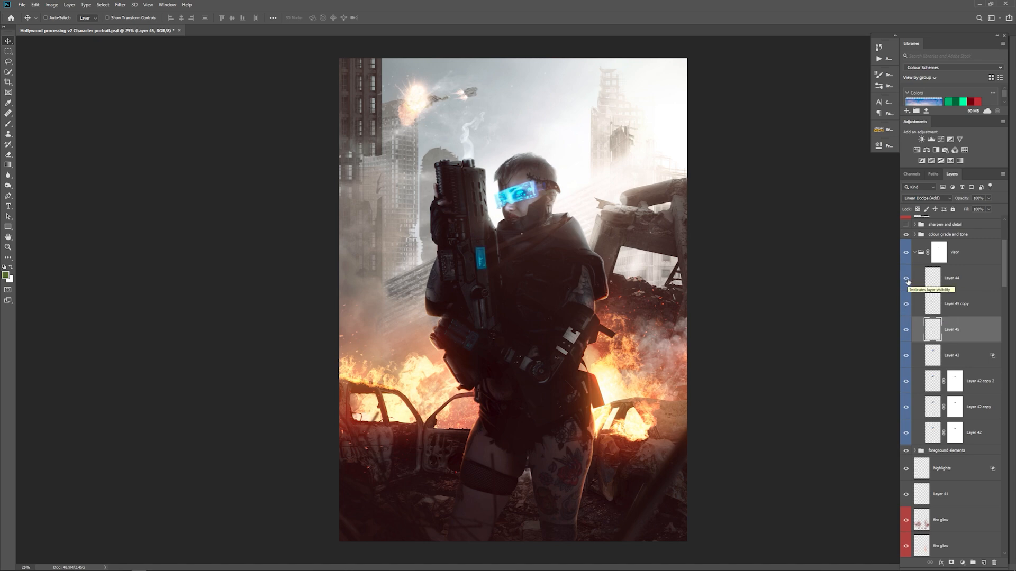
scroll("down", 3)
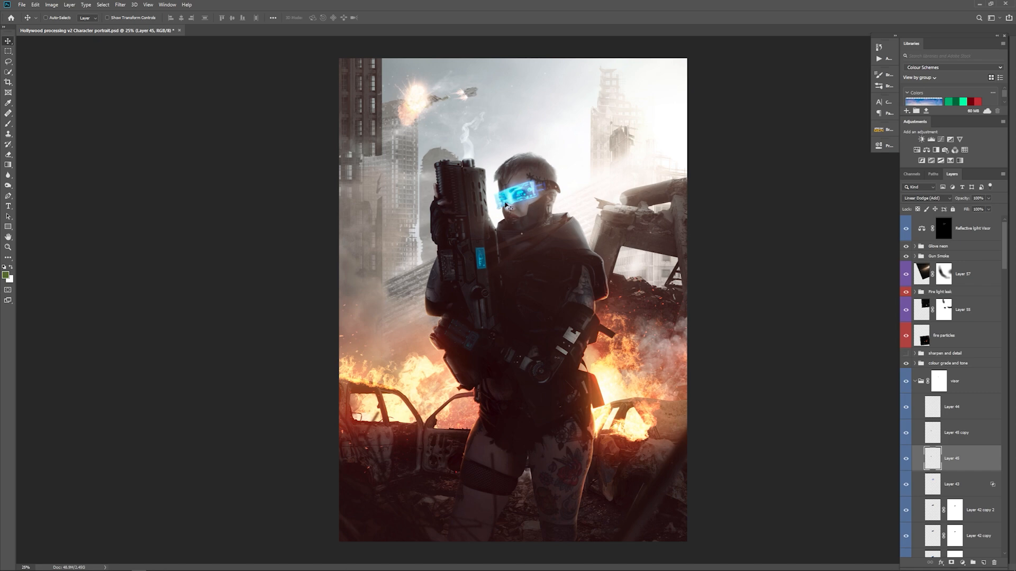
mouse_move(552, 270)
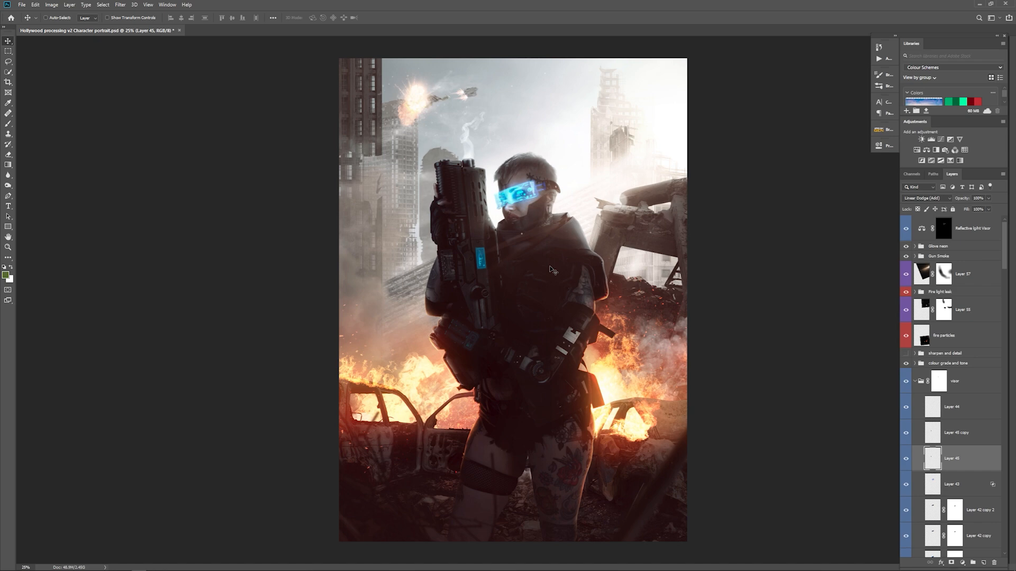
mouse_move(550, 270)
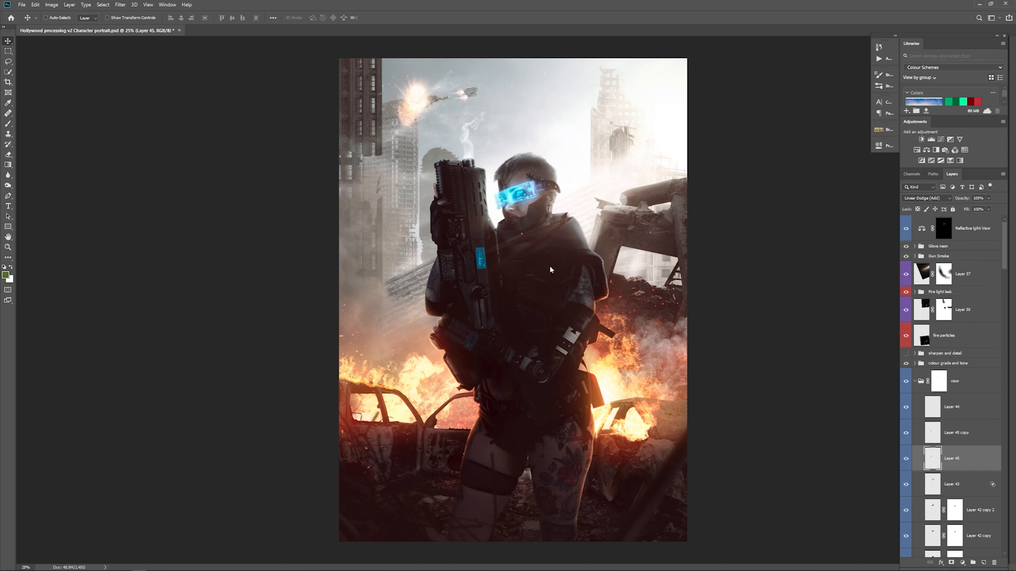